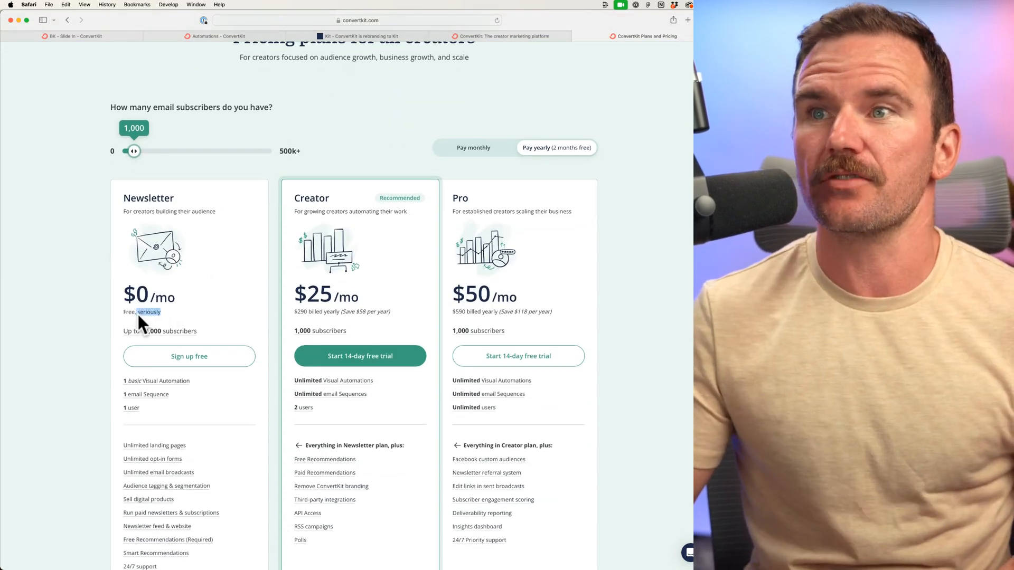
Step: Scroll through the BK - Slide In form editor, then return to the Landing Pages & Forms overview
scroll(down, 3)
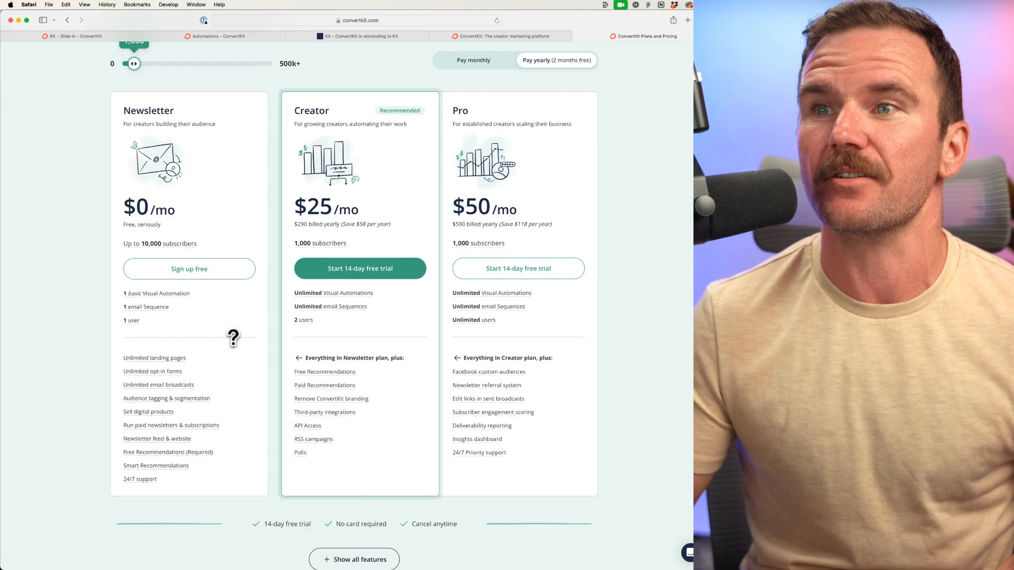
scroll(down, 3)
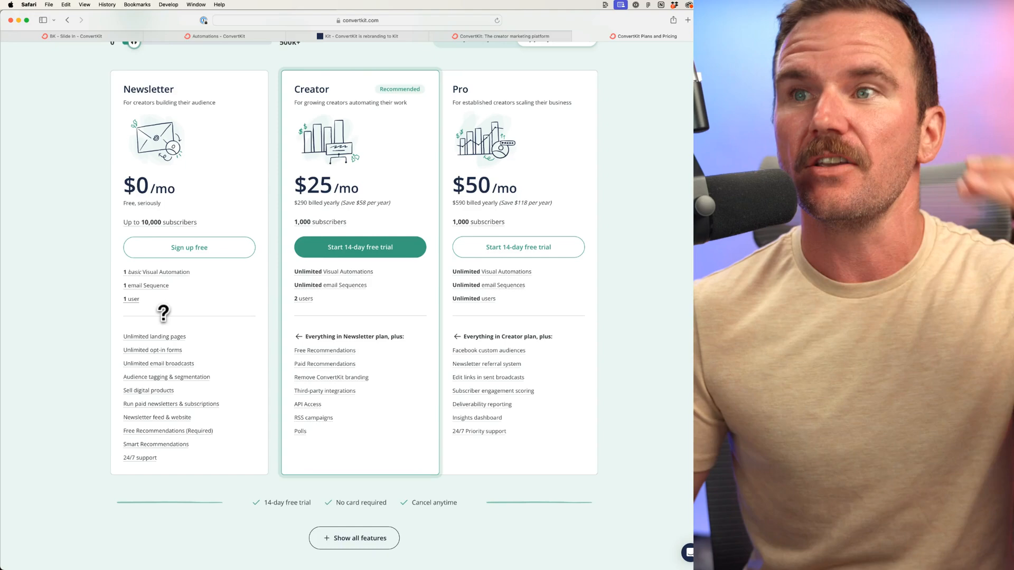
scroll(down, 3)
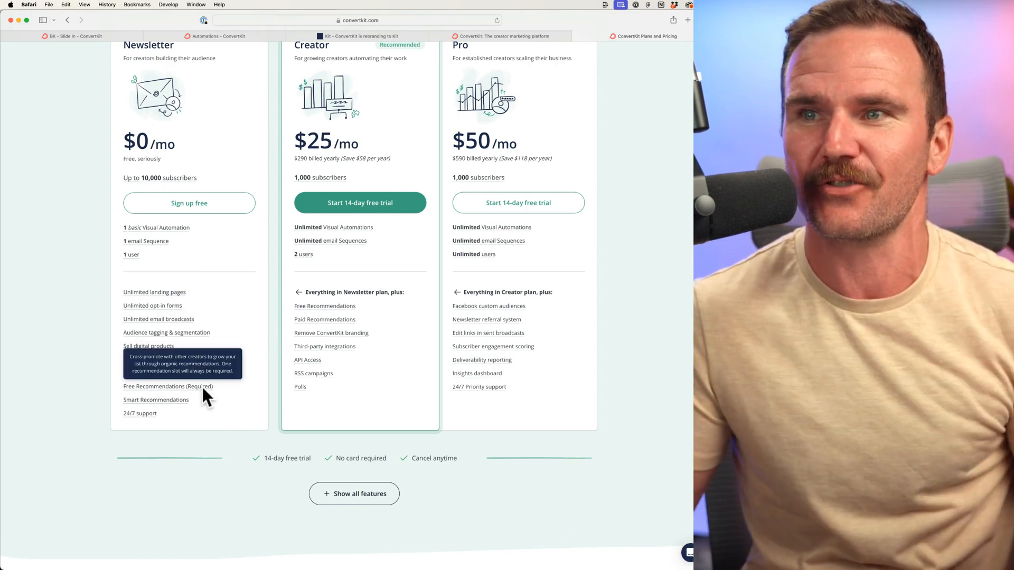
scroll(up, 3)
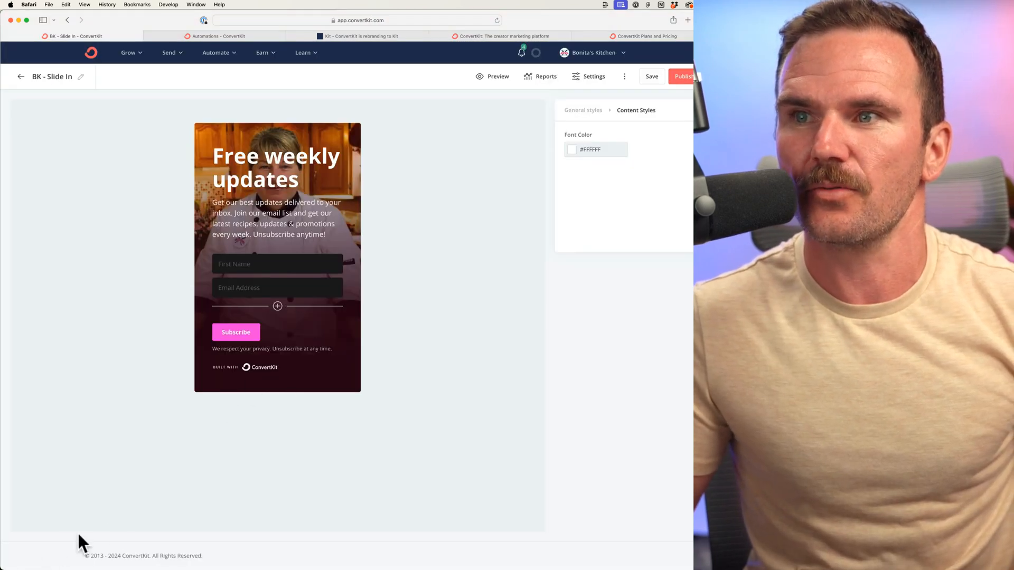
click(21, 76)
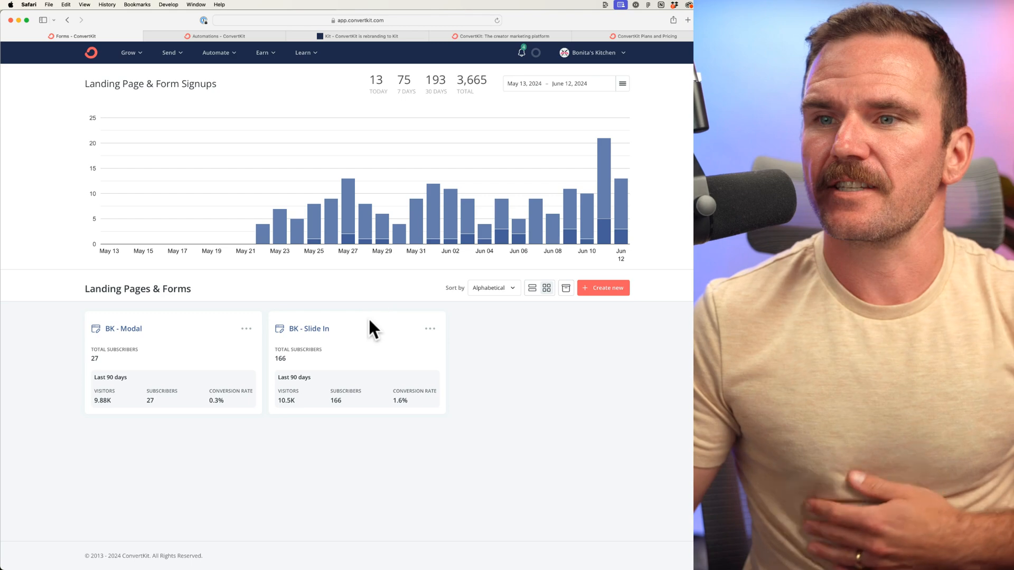
mouse_move(459, 229)
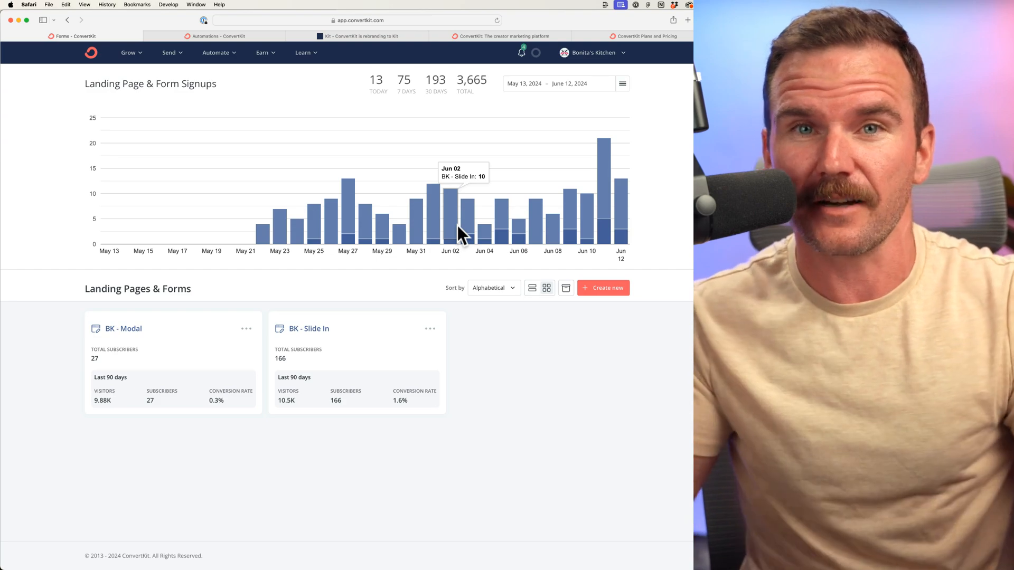
mouse_move(462, 100)
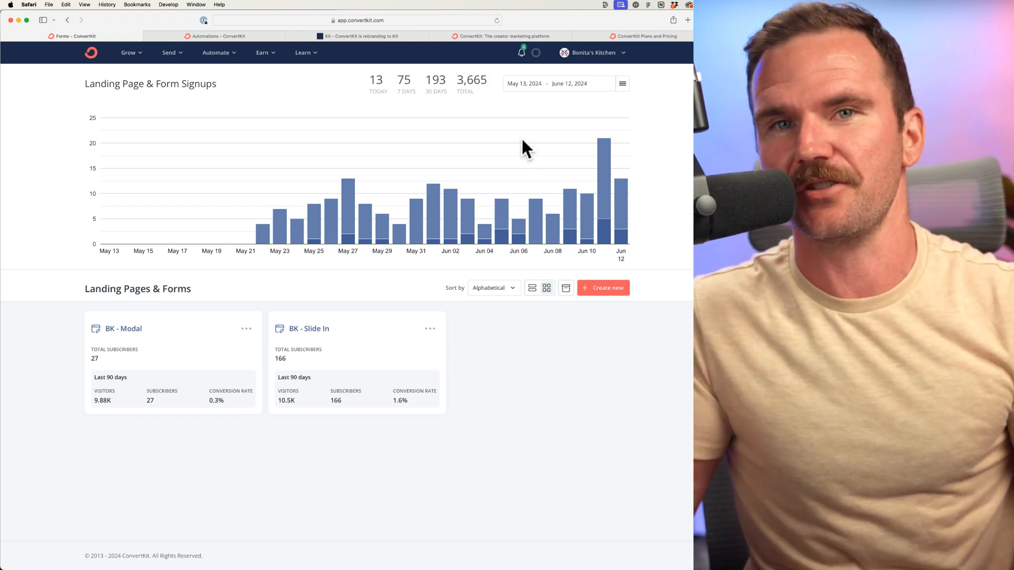
mouse_move(422, 233)
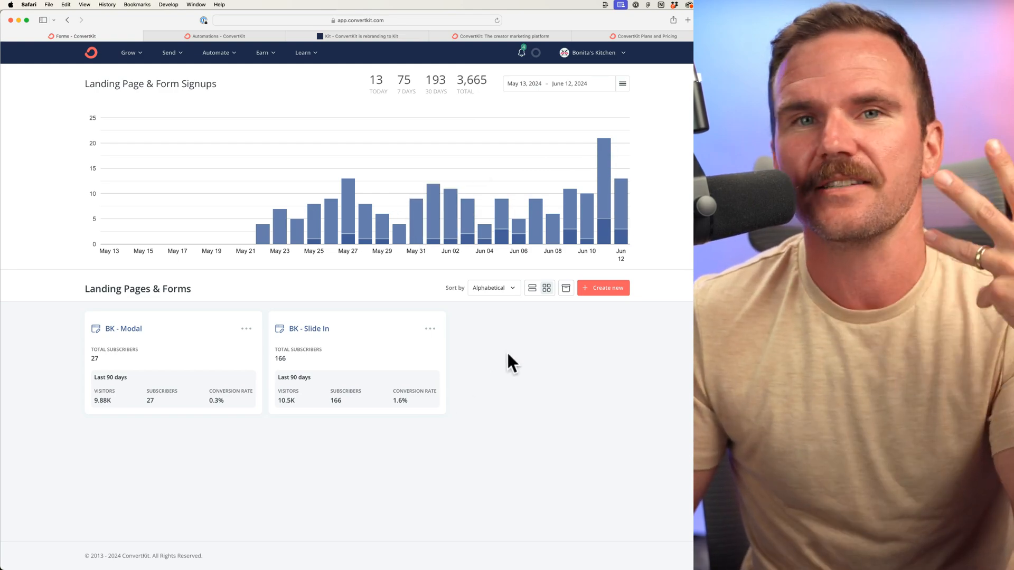
mouse_move(533, 337)
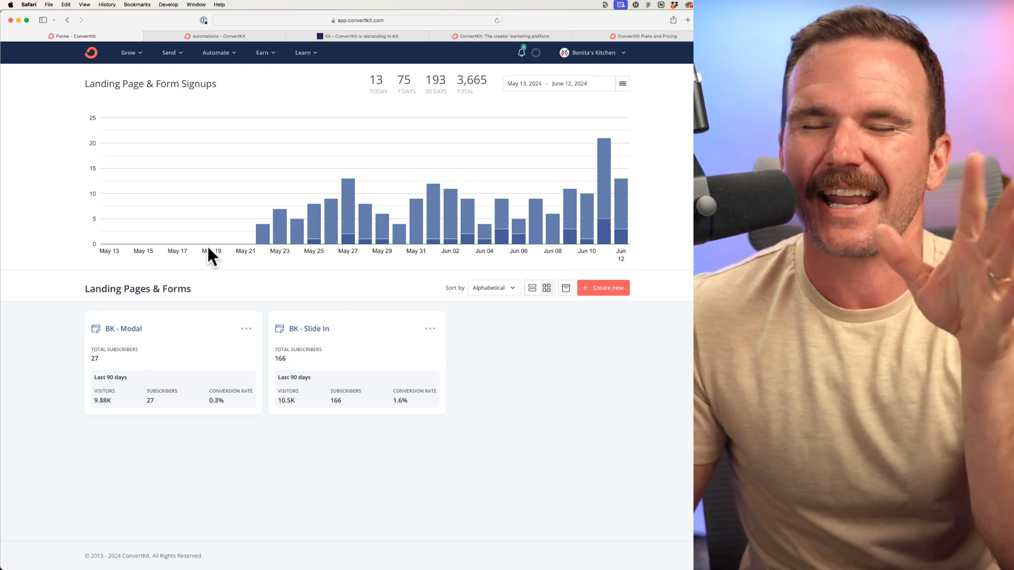
mouse_move(201, 68)
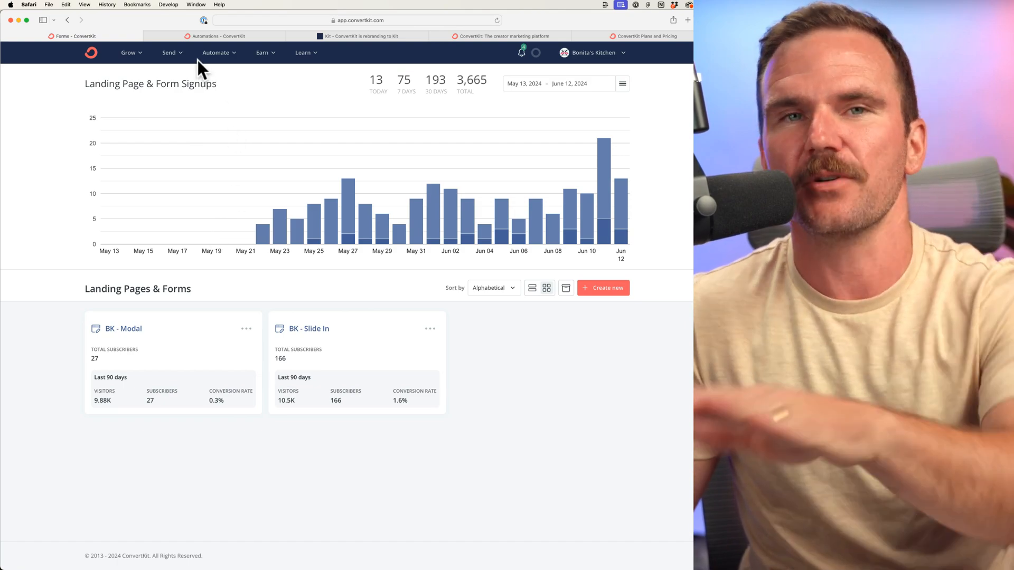
mouse_move(289, 166)
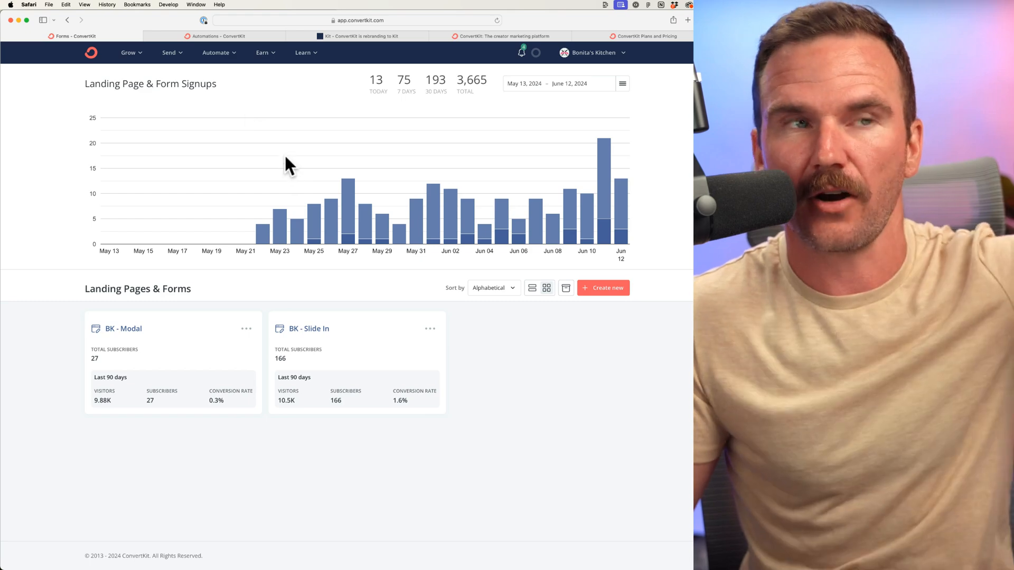
mouse_move(314, 508)
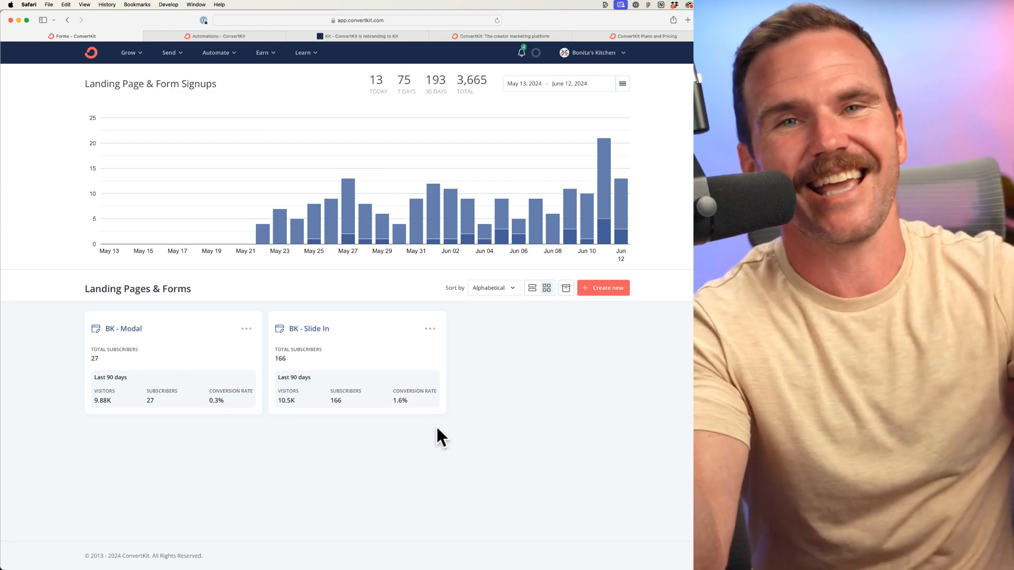
mouse_move(431, 427)
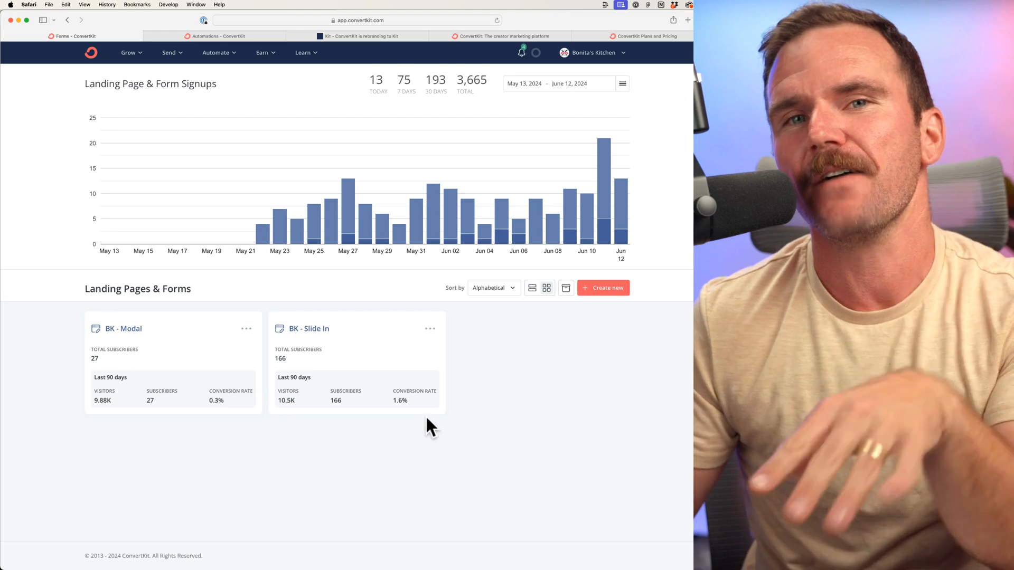
mouse_move(442, 392)
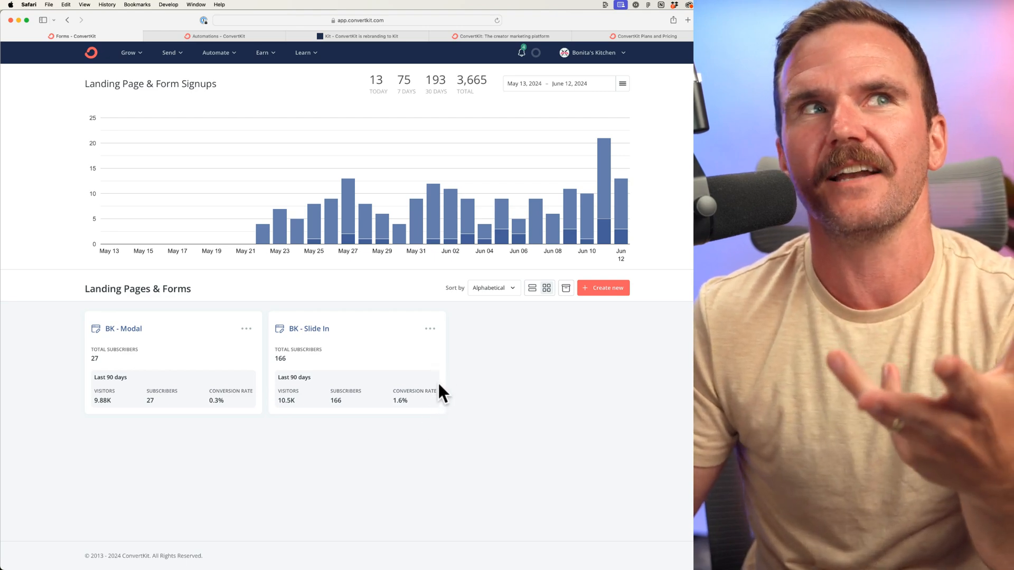
mouse_move(420, 378)
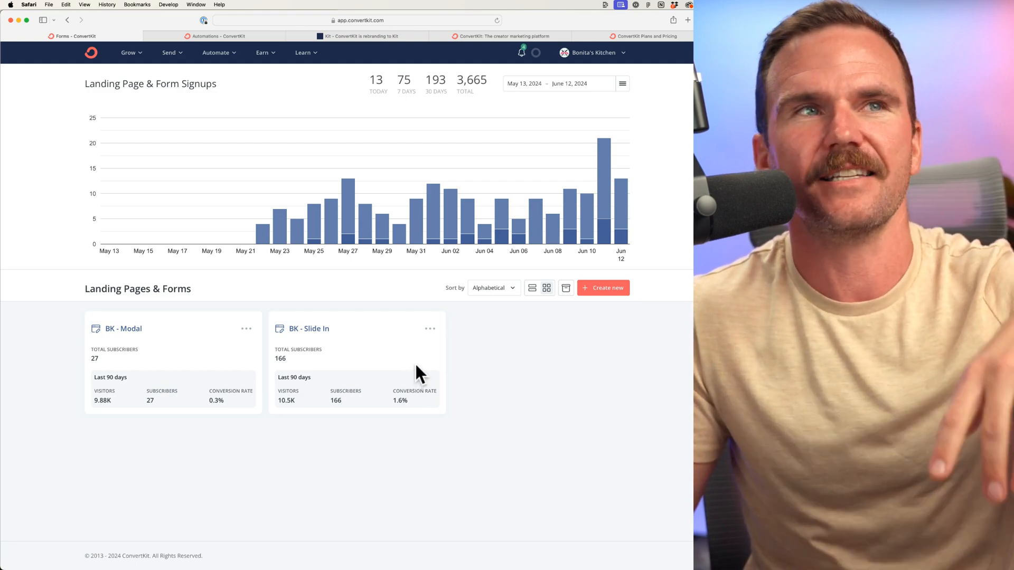
mouse_move(213, 62)
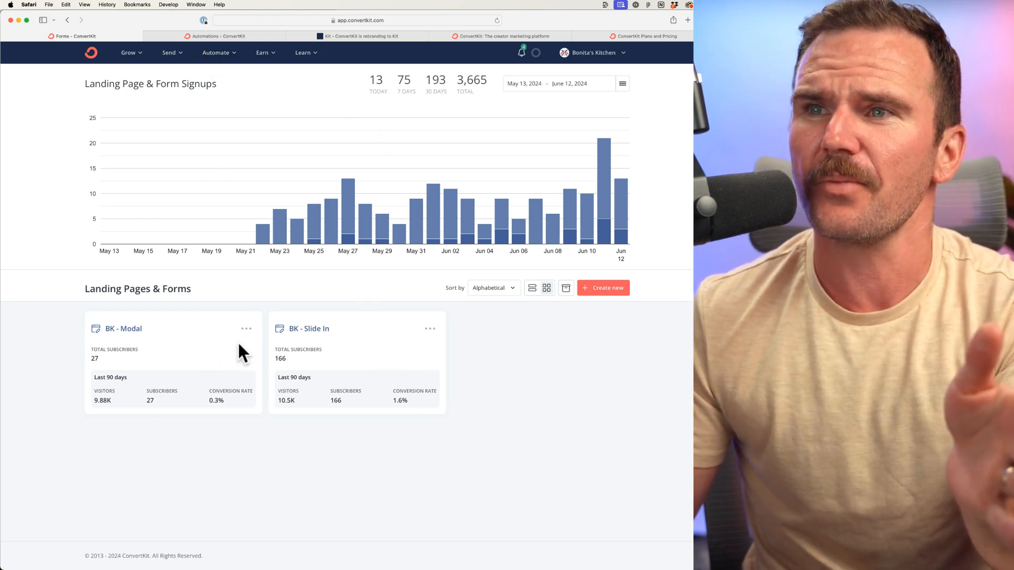
mouse_move(97, 372)
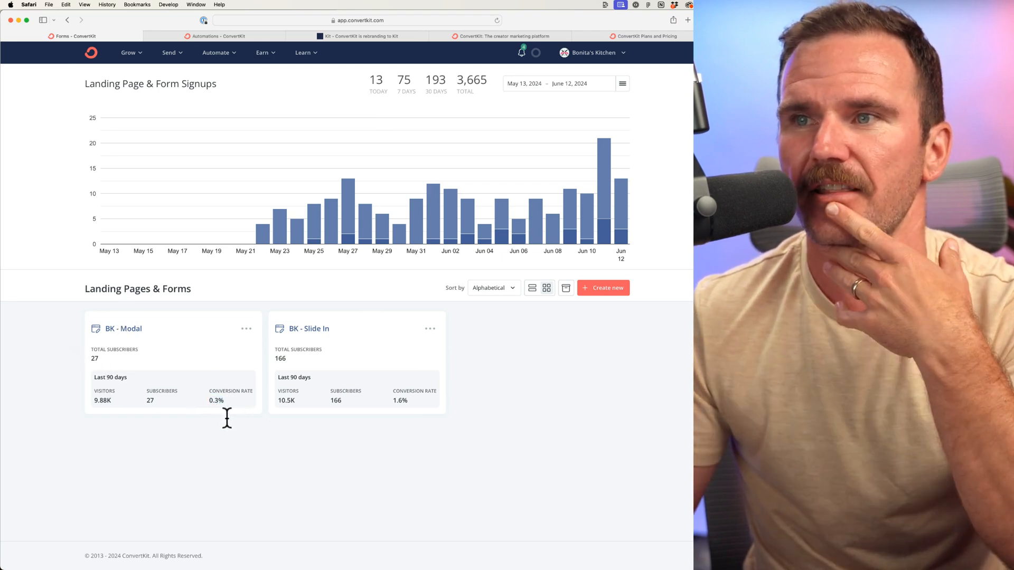
mouse_move(352, 366)
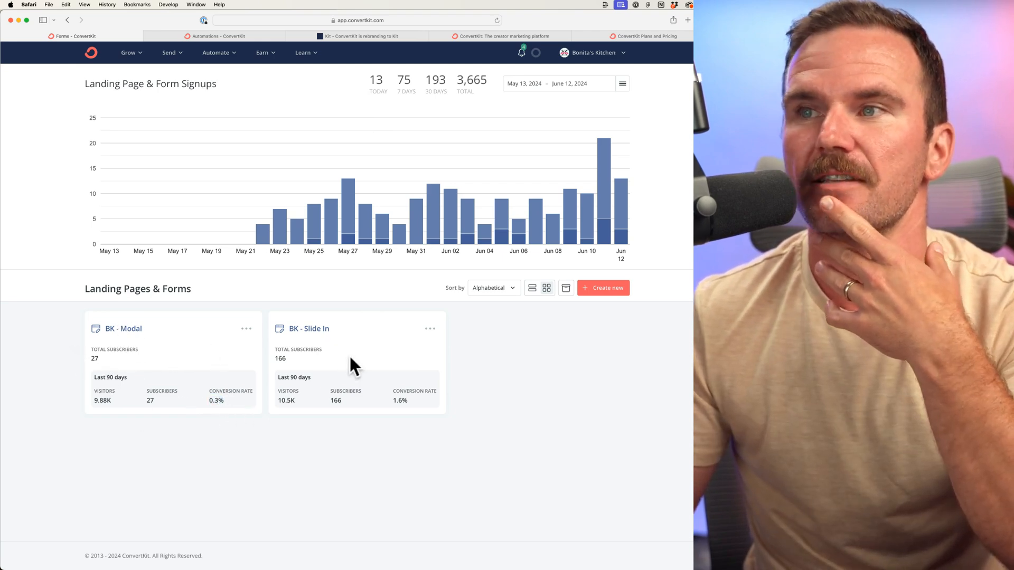
double_click(400, 400)
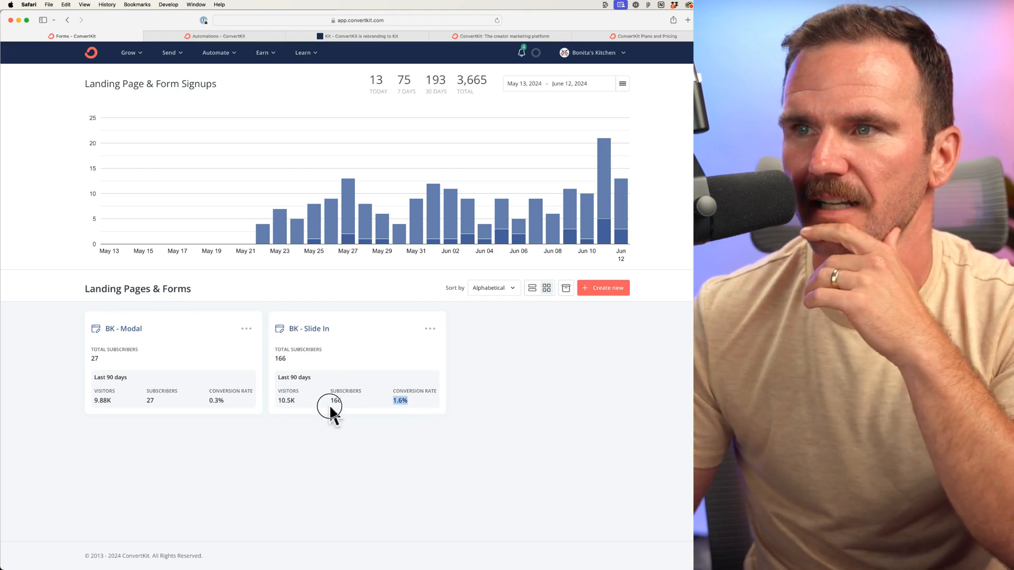
mouse_move(184, 85)
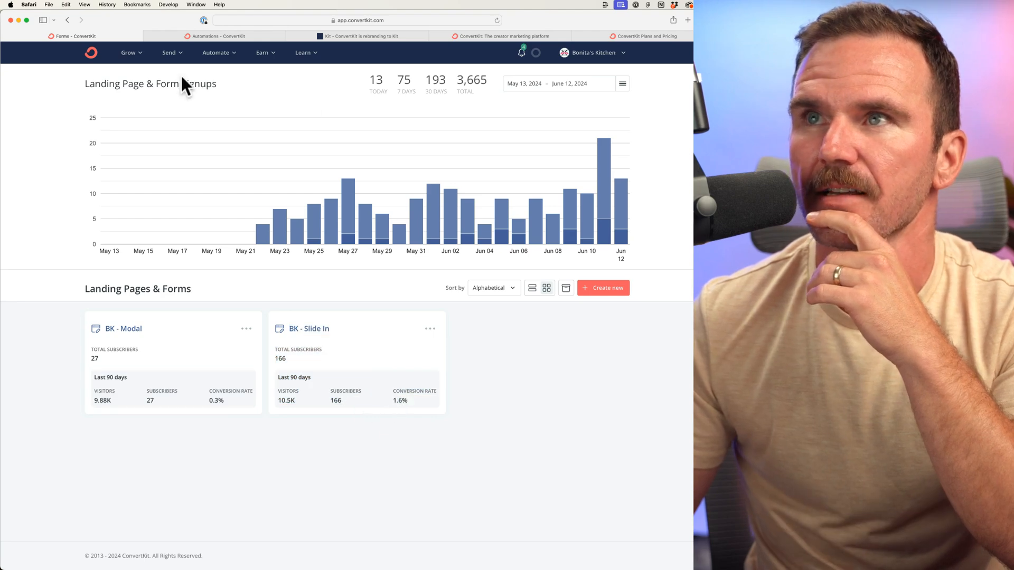
Step: From Visual Automations, load the BK - Evergreen Newsletter automation with its trigger and sequence
click(215, 53)
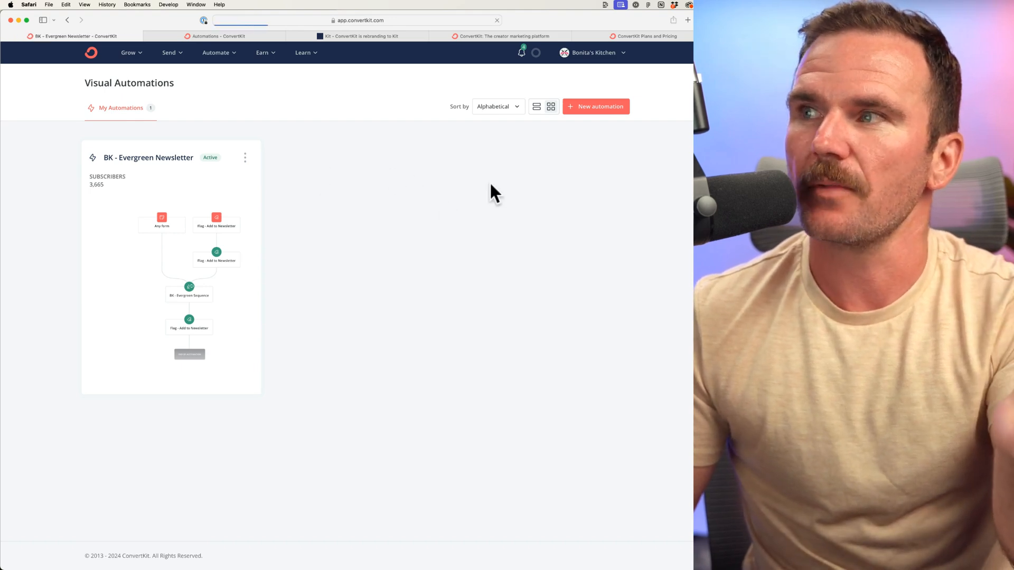
click(148, 157)
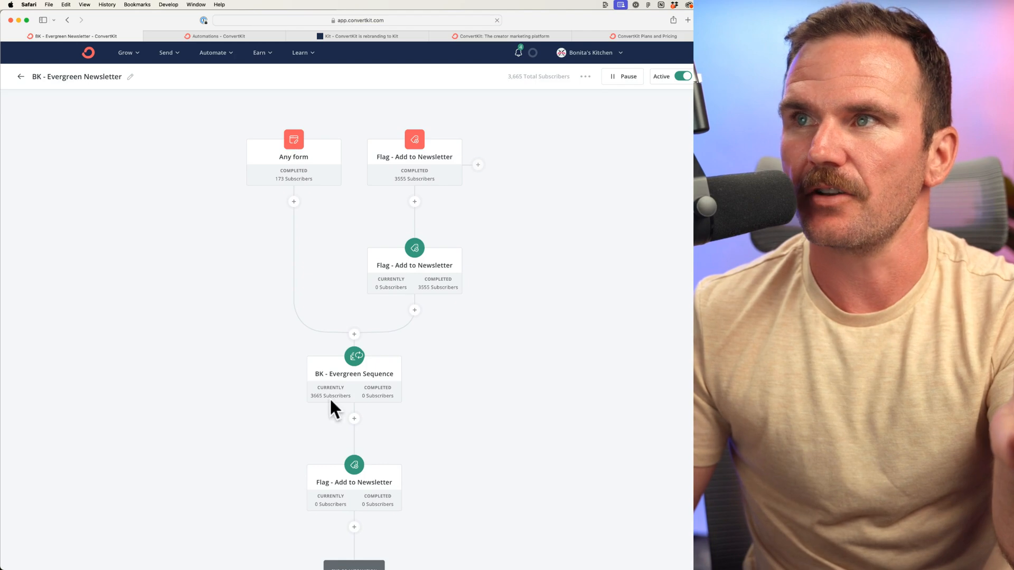
mouse_move(414, 165)
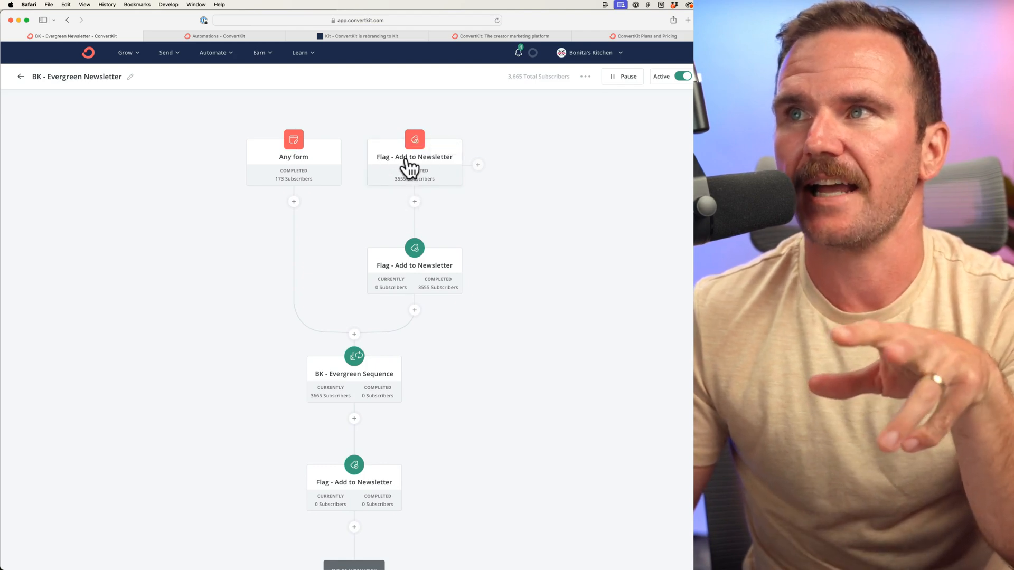
mouse_move(530, 207)
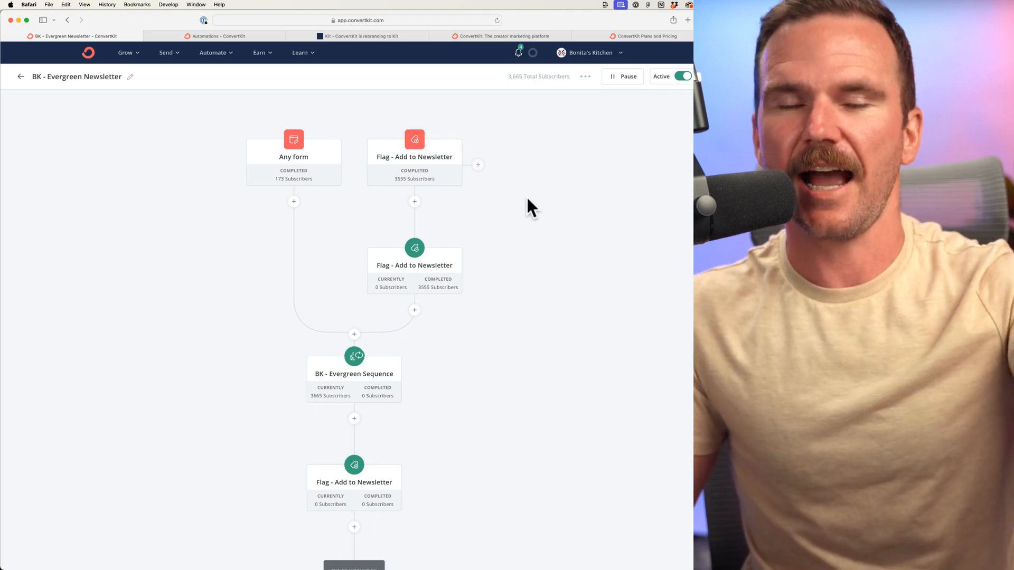
mouse_move(577, 177)
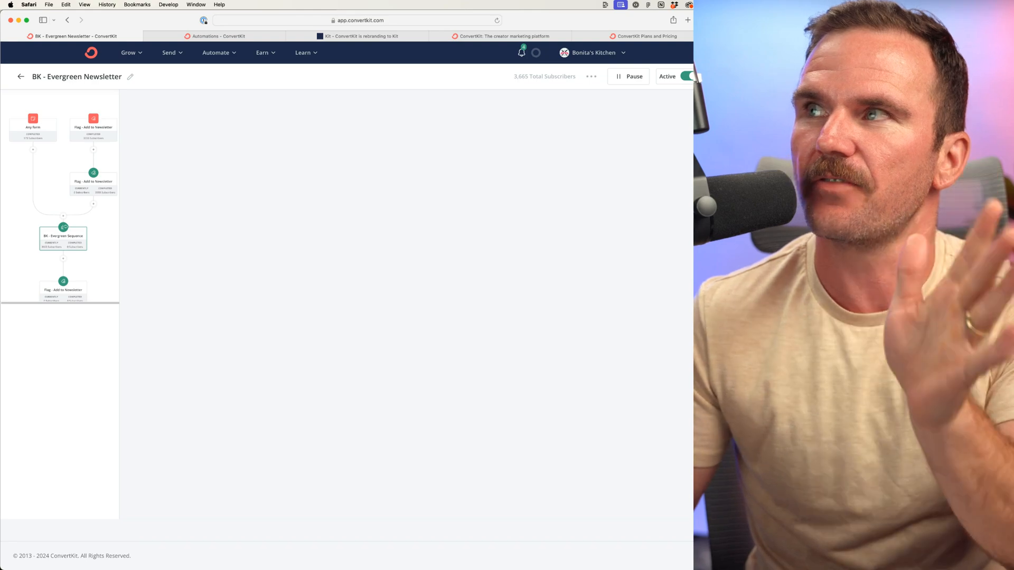
Step: From the automation's BK - Evergreen Sequence node, load the sequence with its first 'Hello from Bonita's Kitchen' email
click(63, 238)
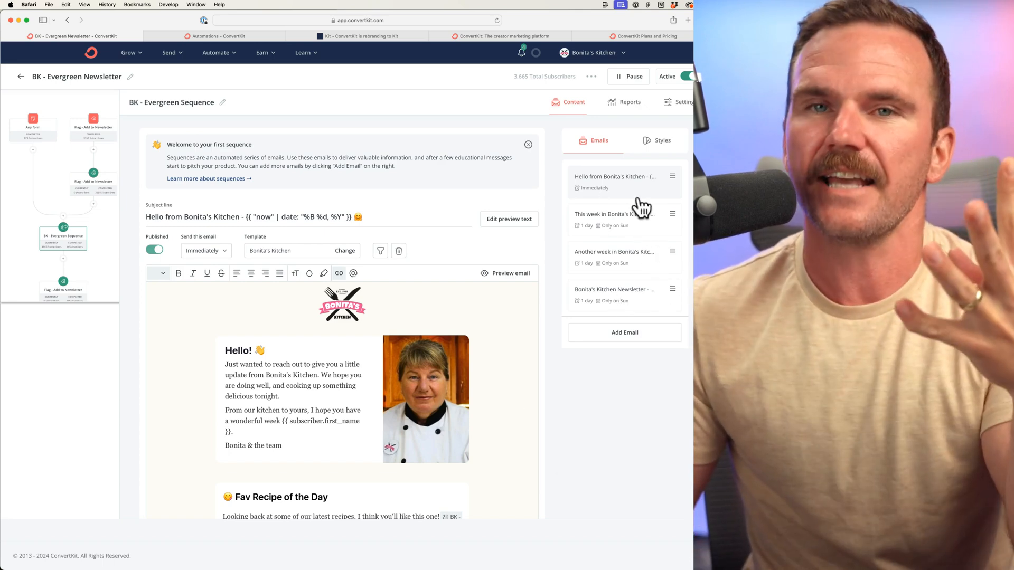
mouse_move(126, 366)
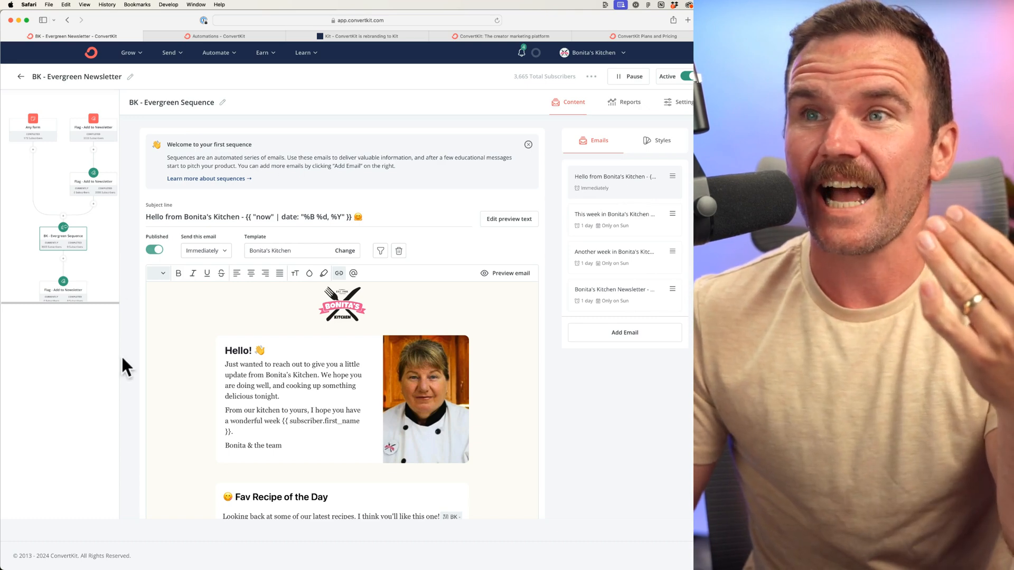
click(21, 76)
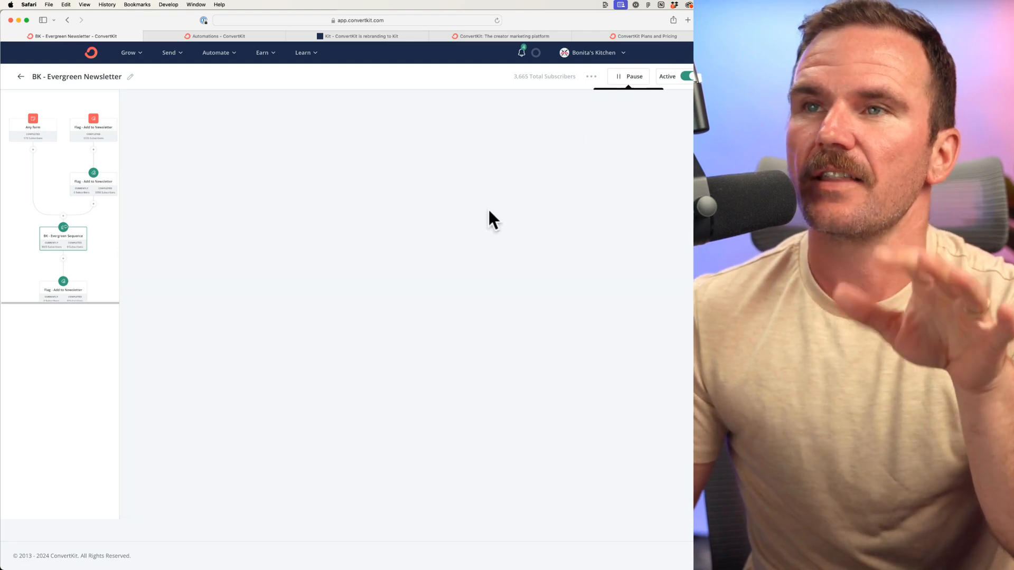
click(62, 238)
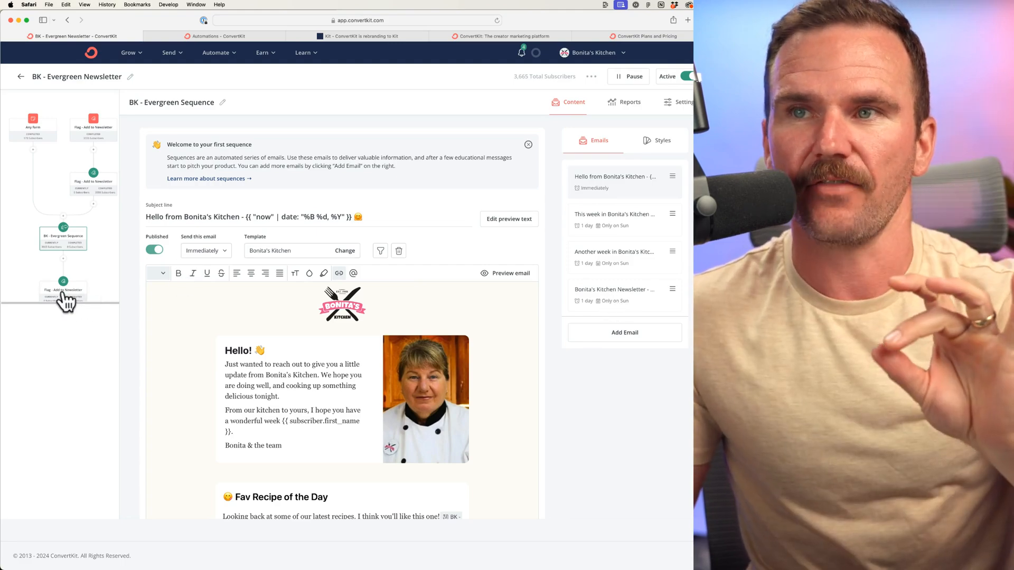
mouse_move(611, 191)
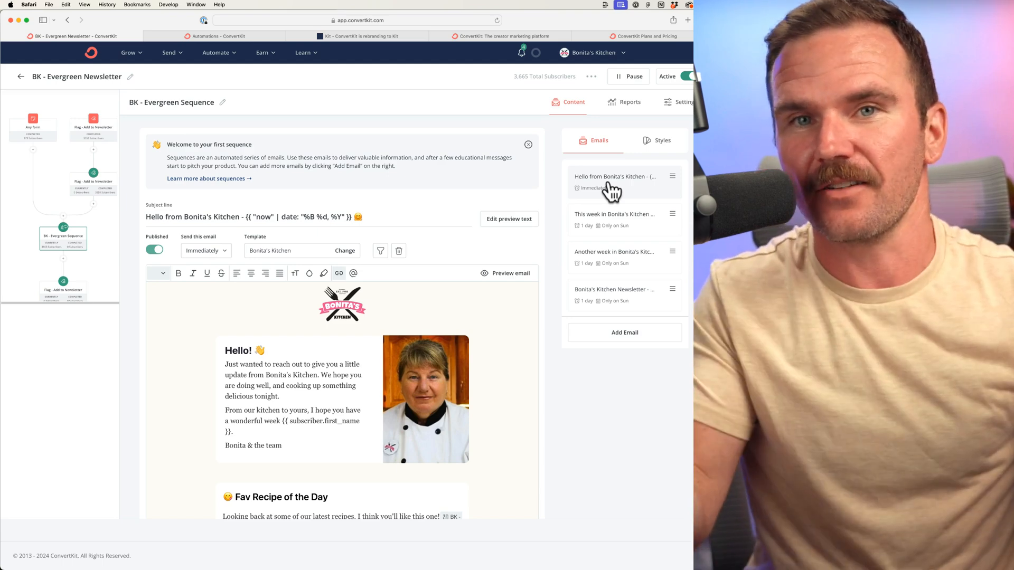
mouse_move(624, 168)
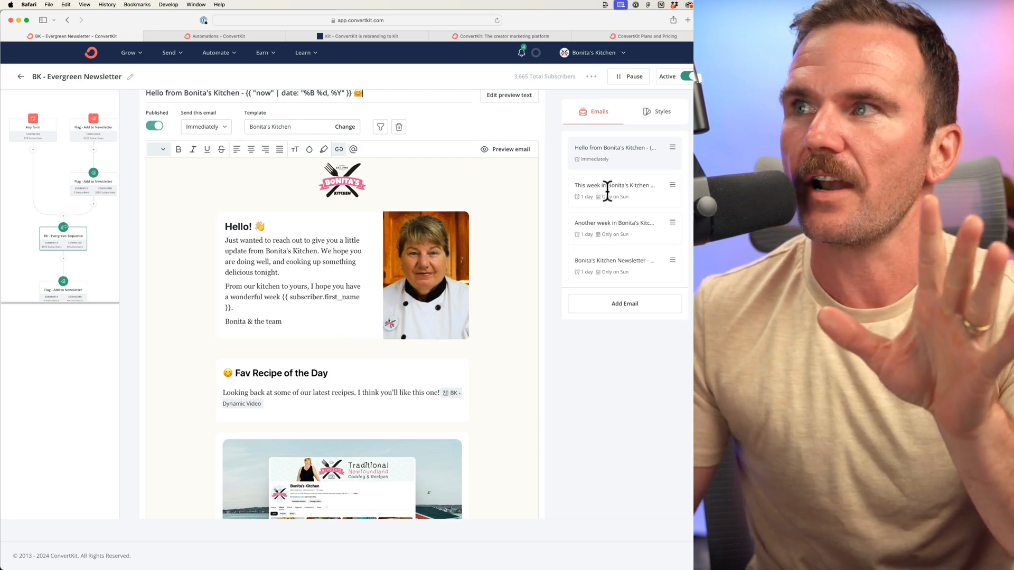
Step: Preview the second email 'This week in Bonita's Kitchen' and start a test send with an '@' address
click(613, 189)
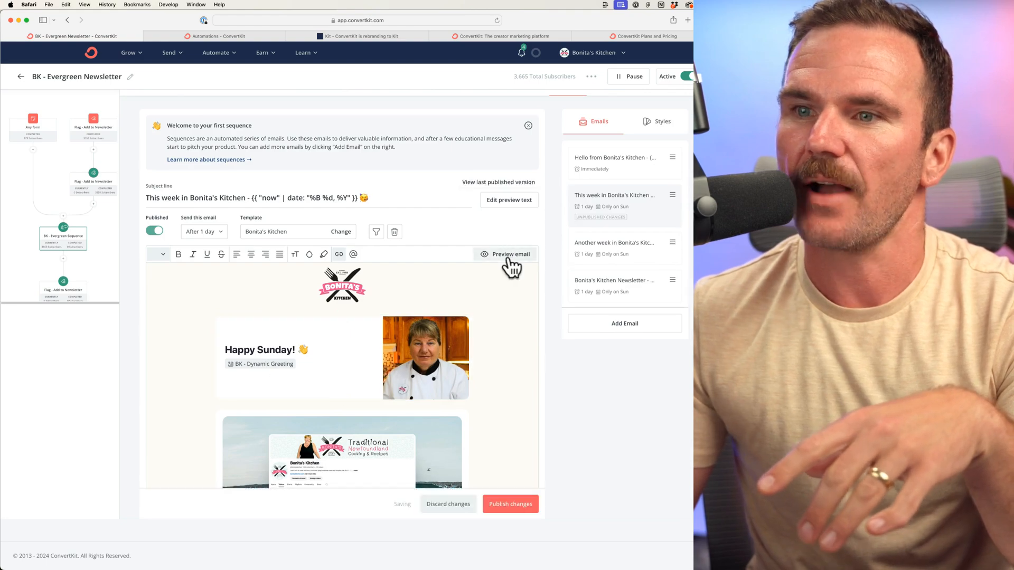
click(511, 254)
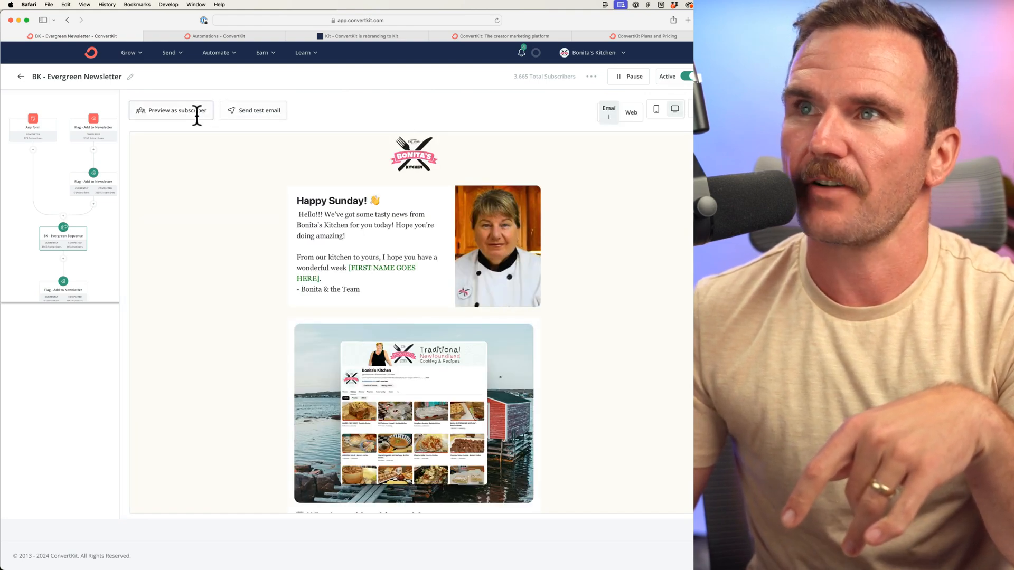
click(257, 110)
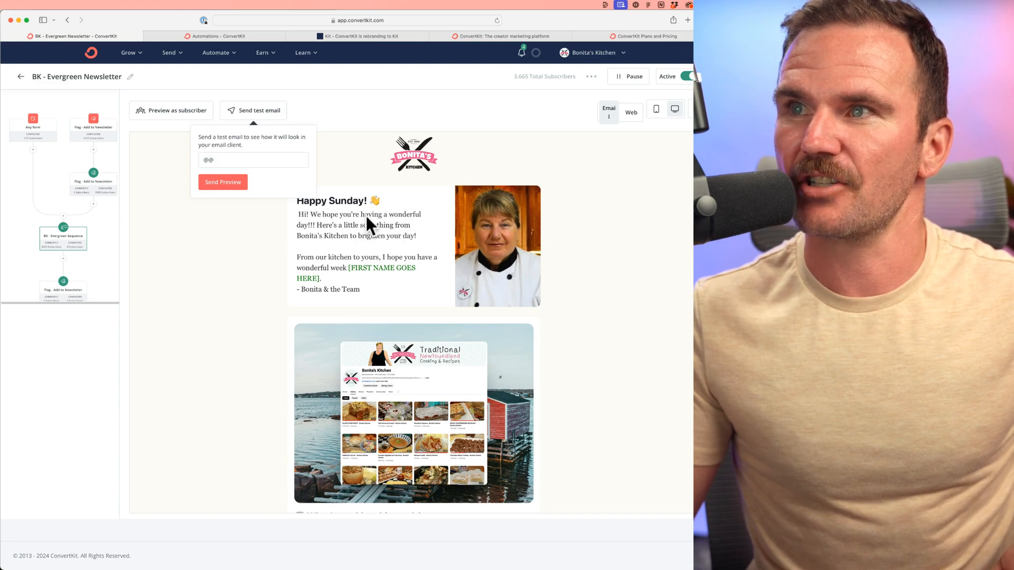
text(@)
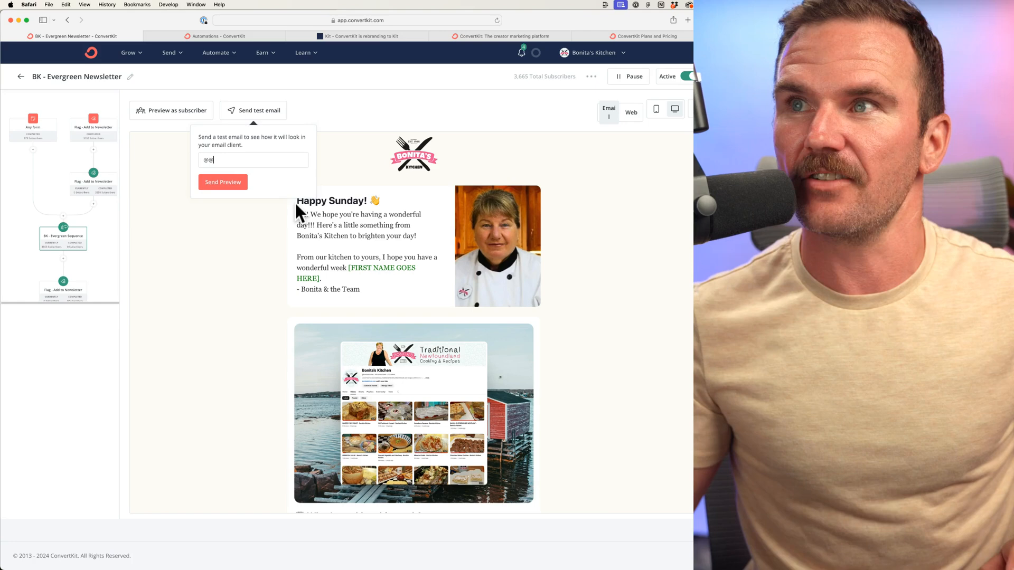
mouse_move(381, 243)
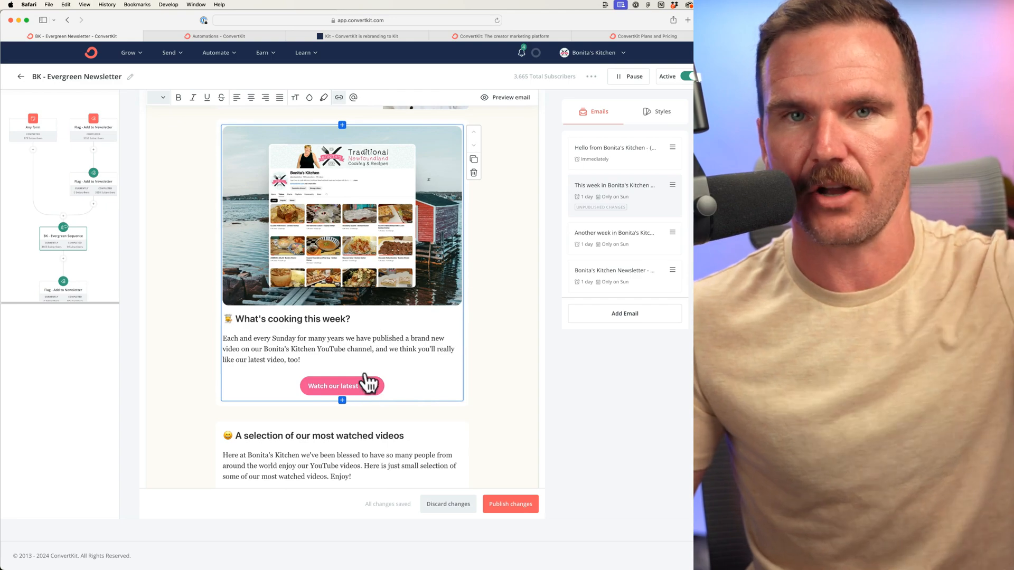
Step: Scroll the second email down through the most watched videos Liquid code block
scroll(down, 3)
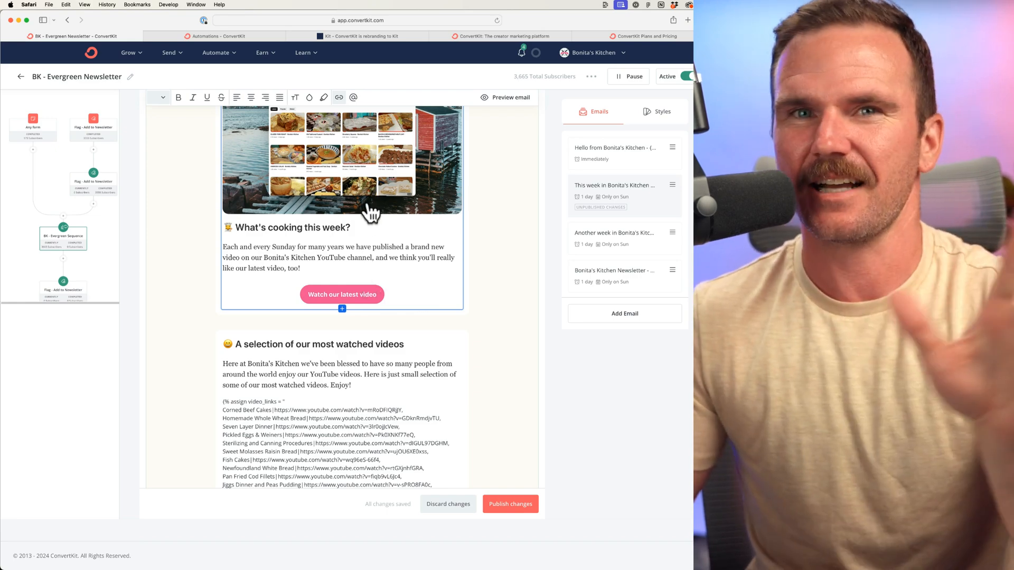
scroll(down, 3)
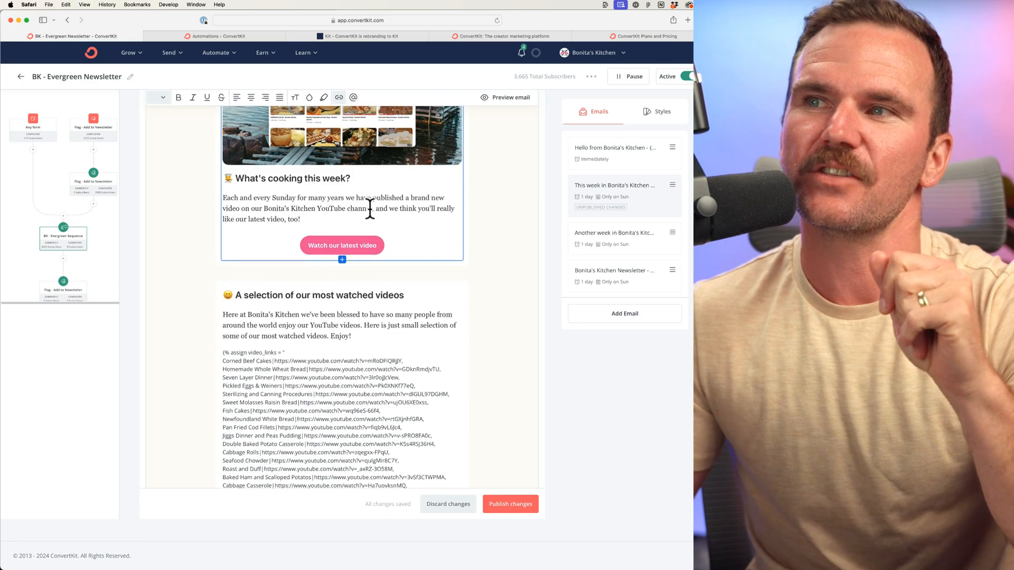
scroll(down, 3)
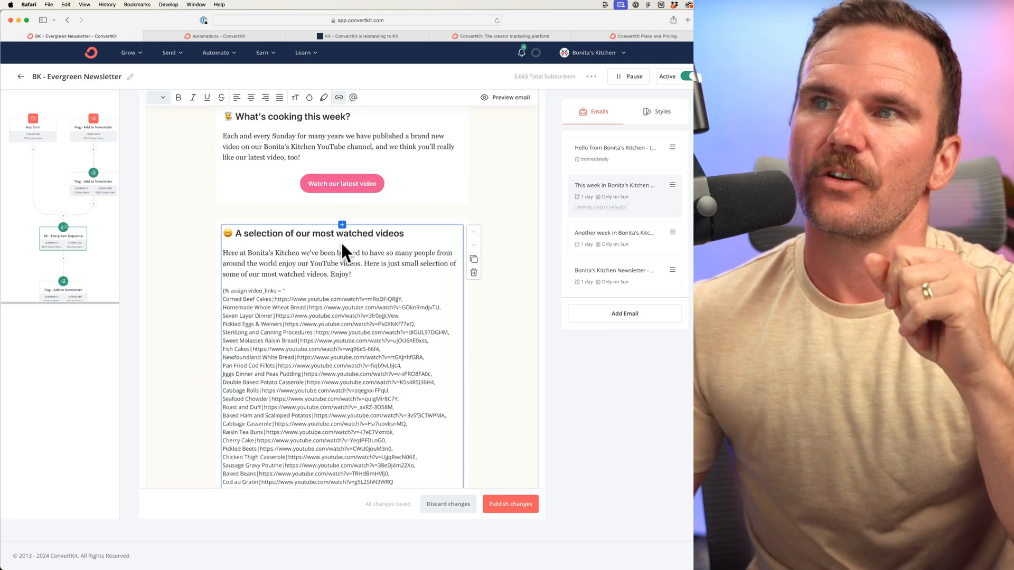
scroll(down, 3)
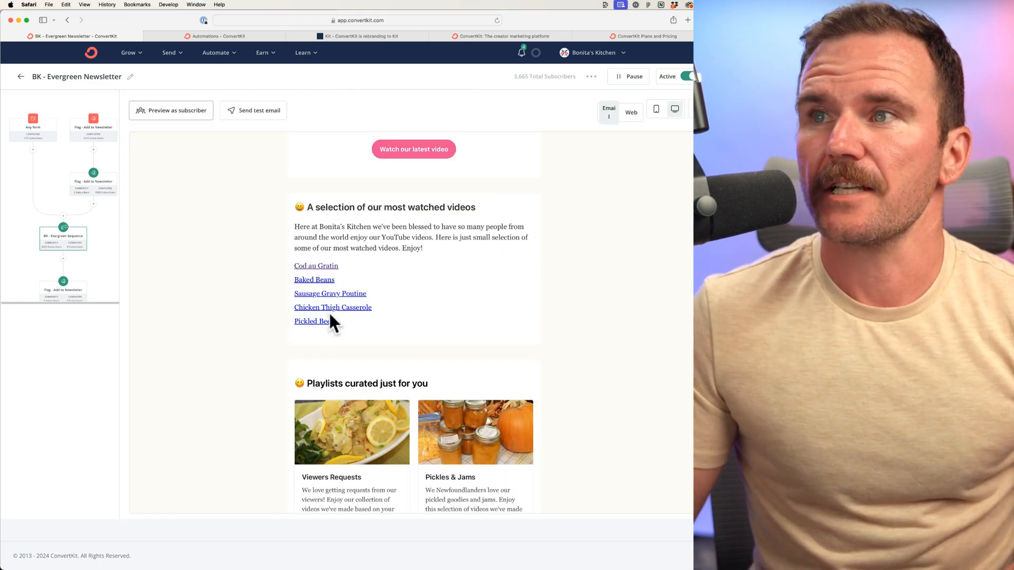
mouse_move(335, 274)
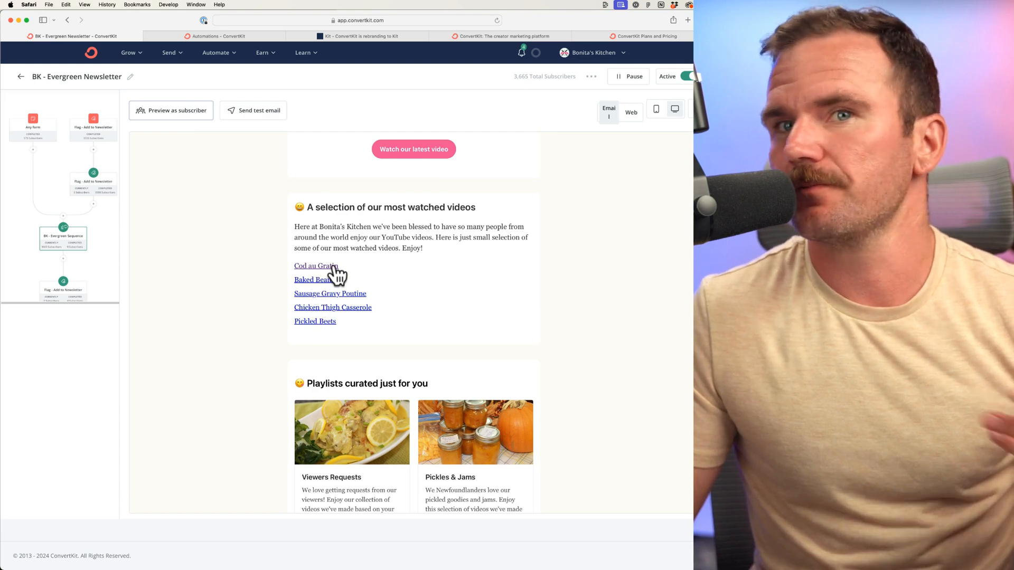
mouse_move(347, 236)
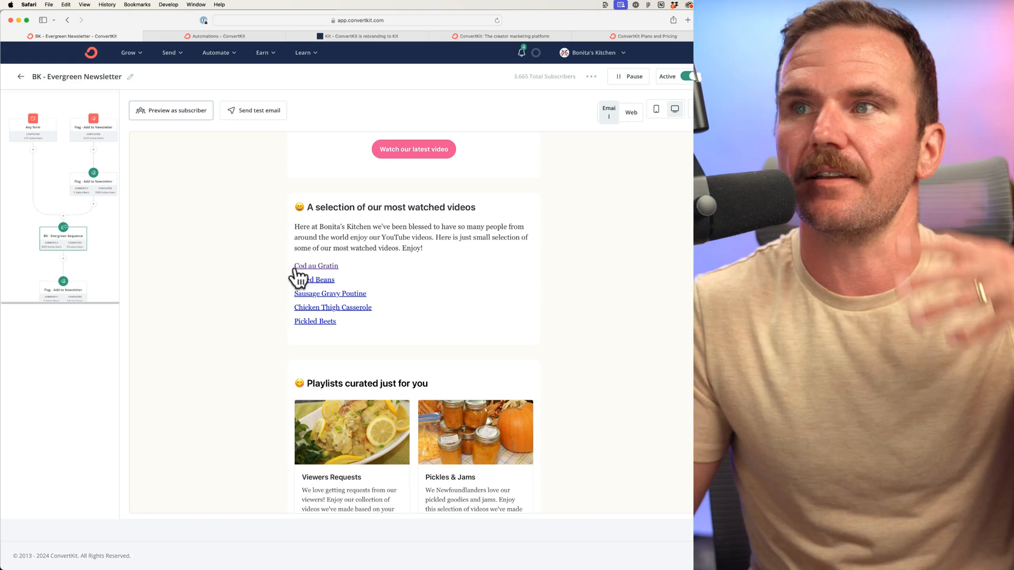
mouse_move(659, 175)
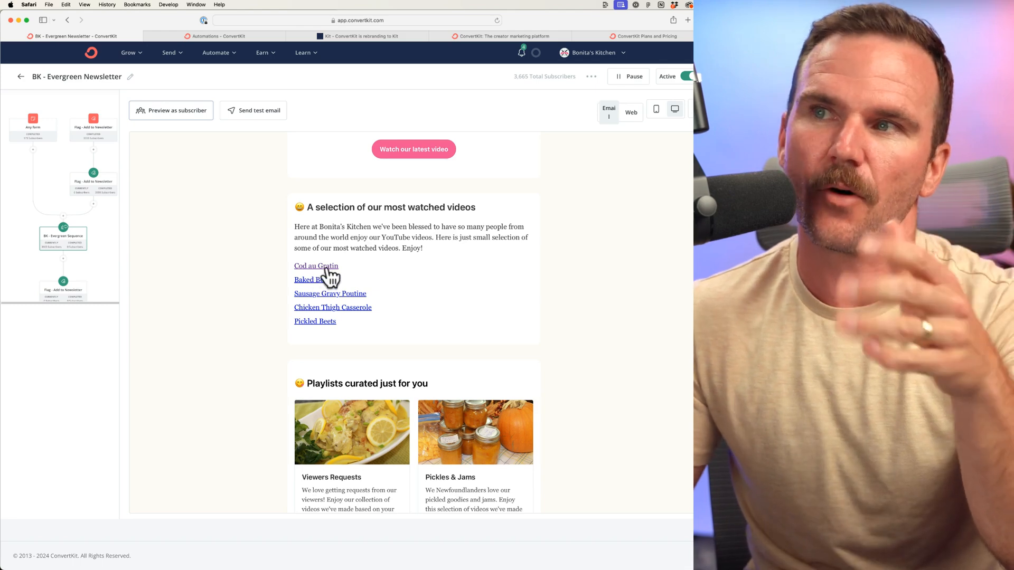
mouse_move(335, 327)
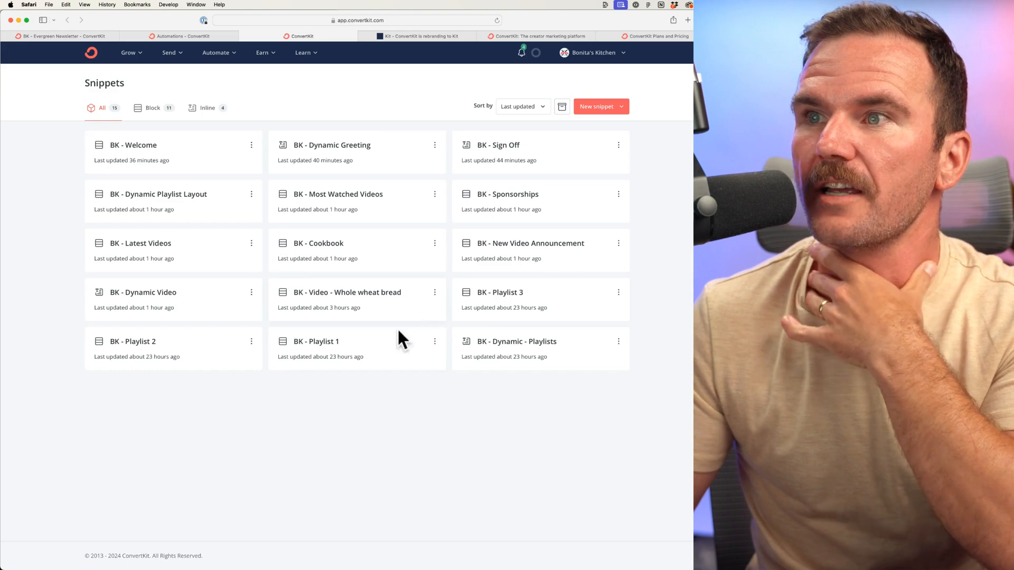
mouse_move(542, 353)
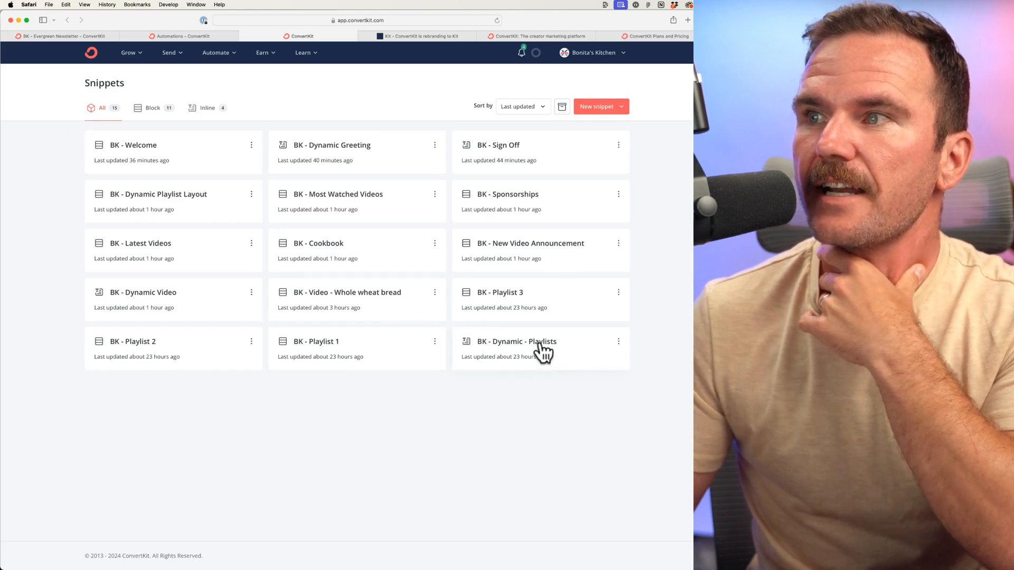
Step: Inspect the BK - Dynamic - Playlists, Playlist 1 and Playlist 2 snippets, closing each again
click(517, 341)
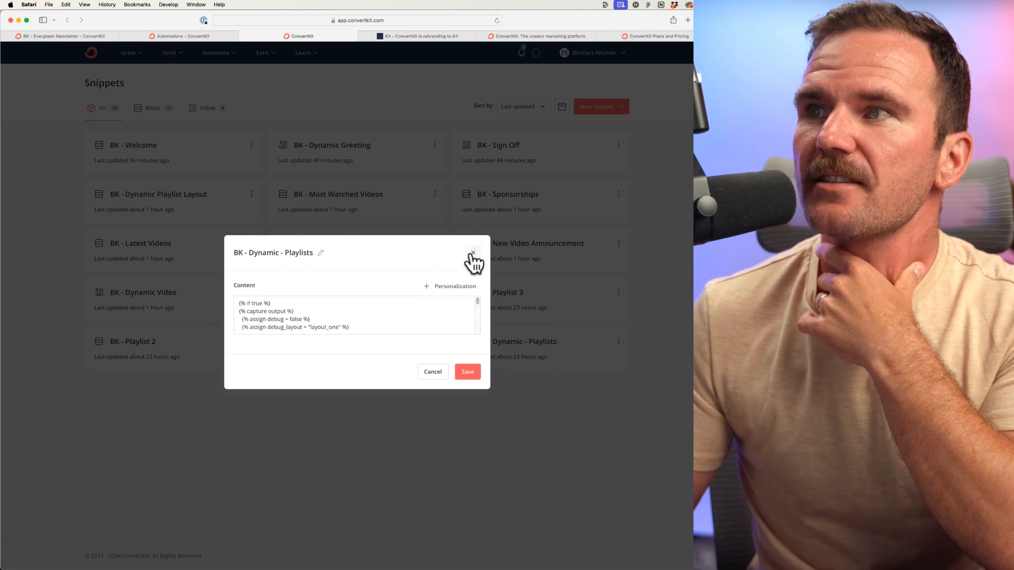
click(473, 253)
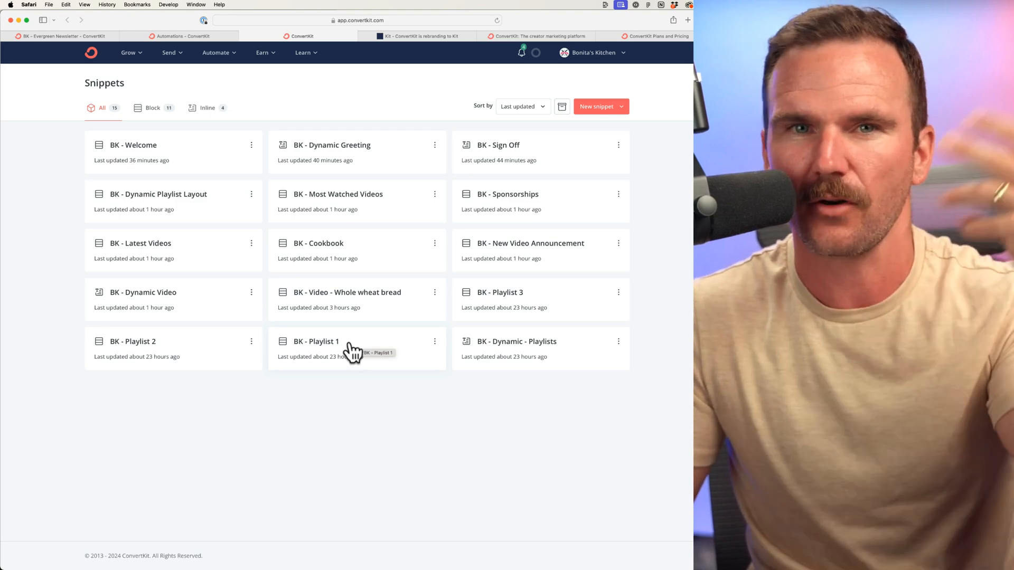
mouse_move(331, 352)
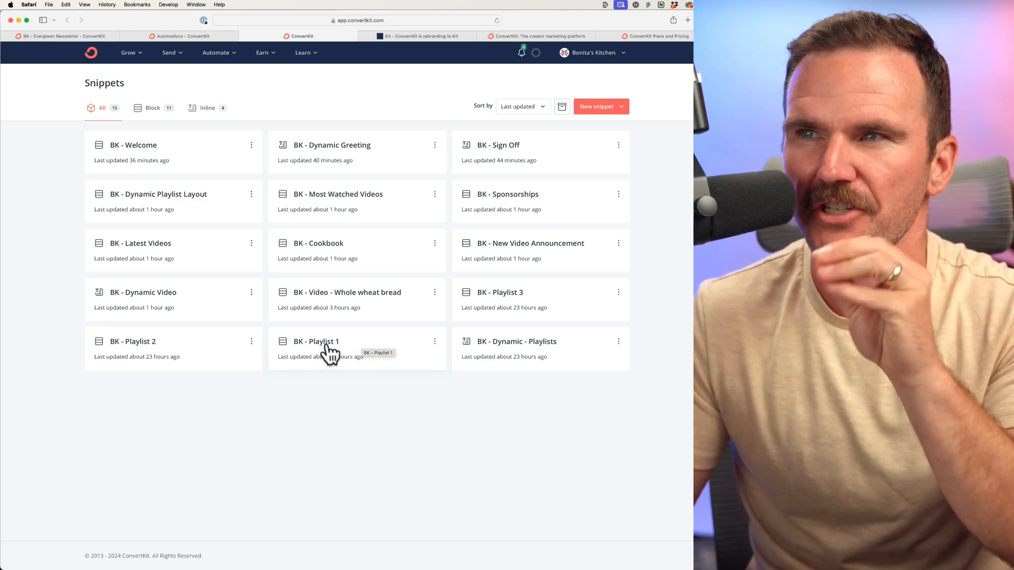
click(317, 341)
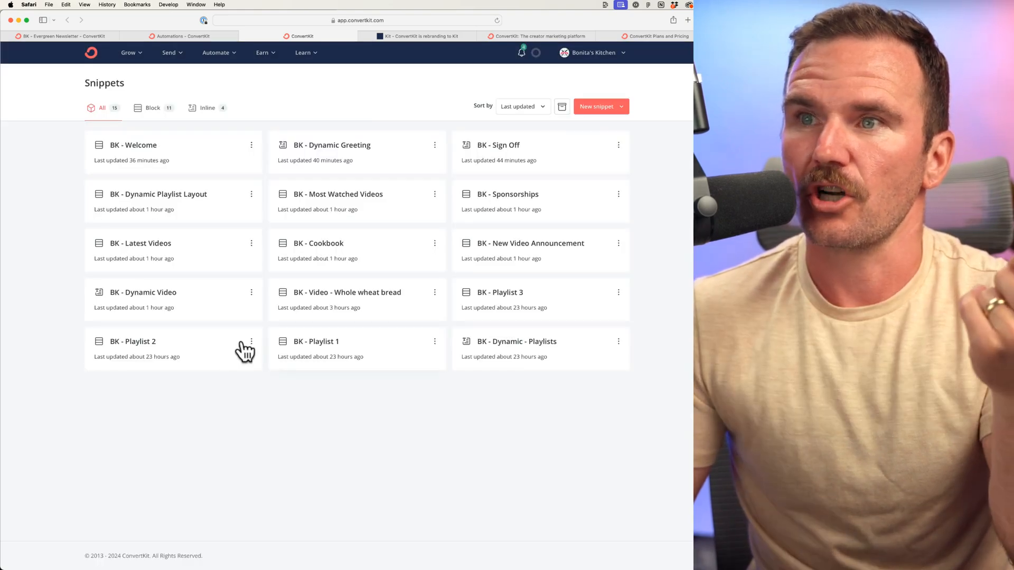
click(133, 341)
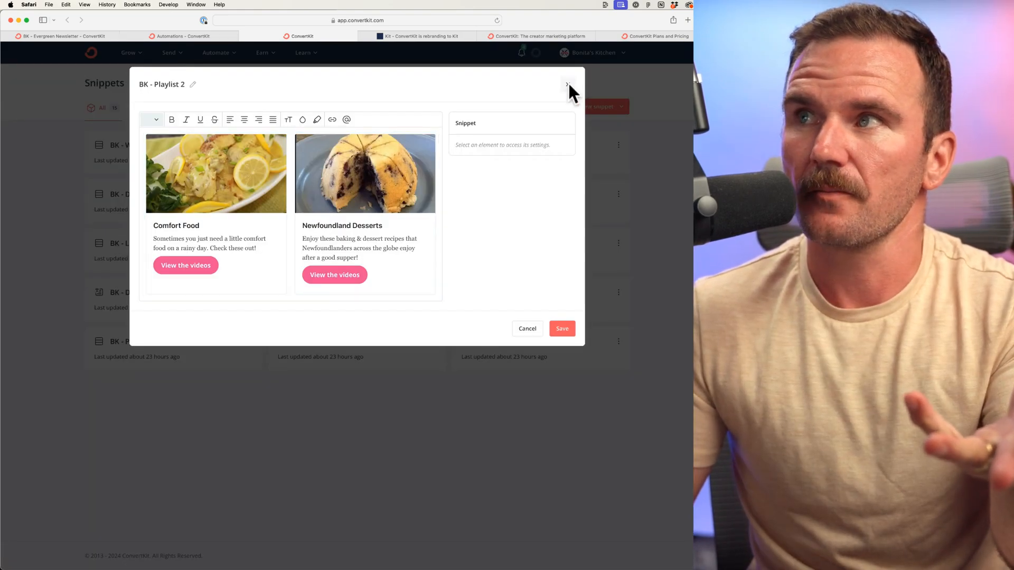
click(567, 84)
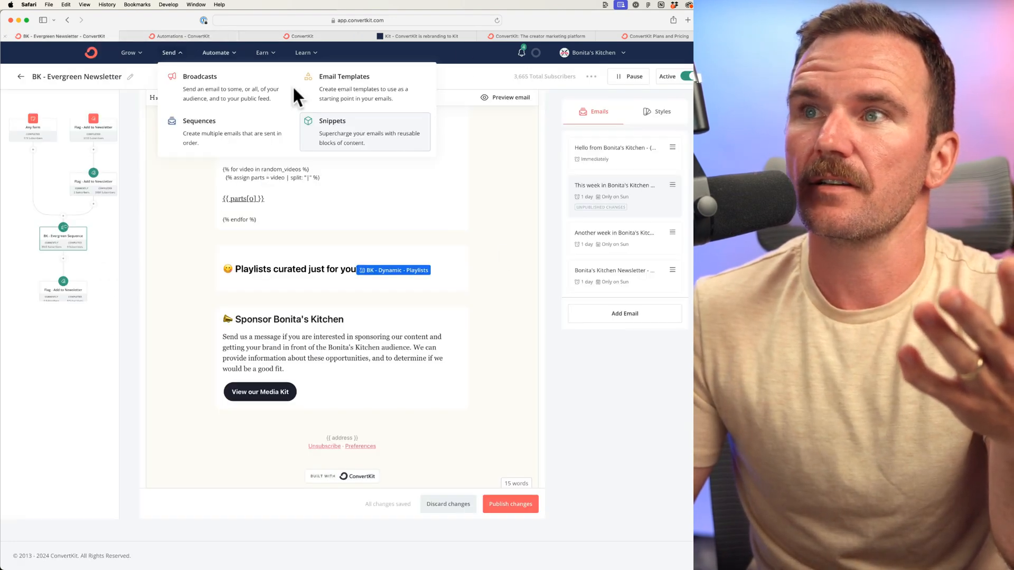
mouse_move(524, 103)
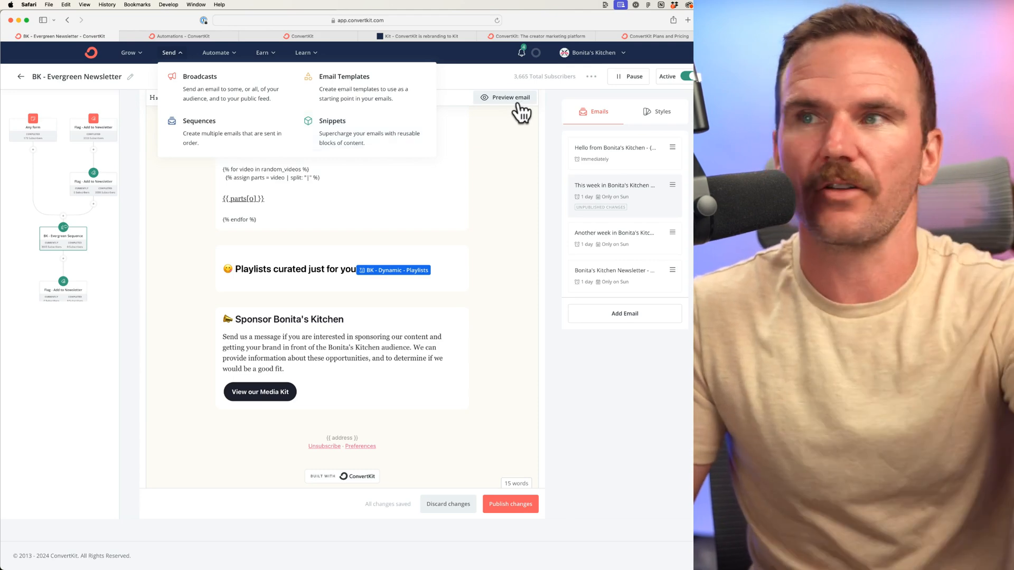
Step: Preview the second email's shuffled five-video list again and start a test send with '@'
click(510, 97)
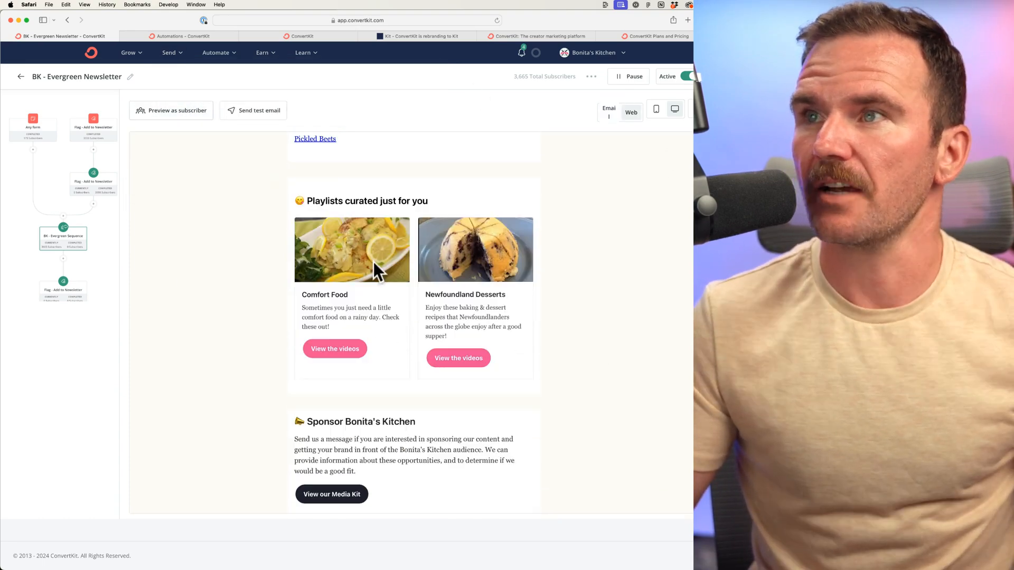
scroll(down, 3)
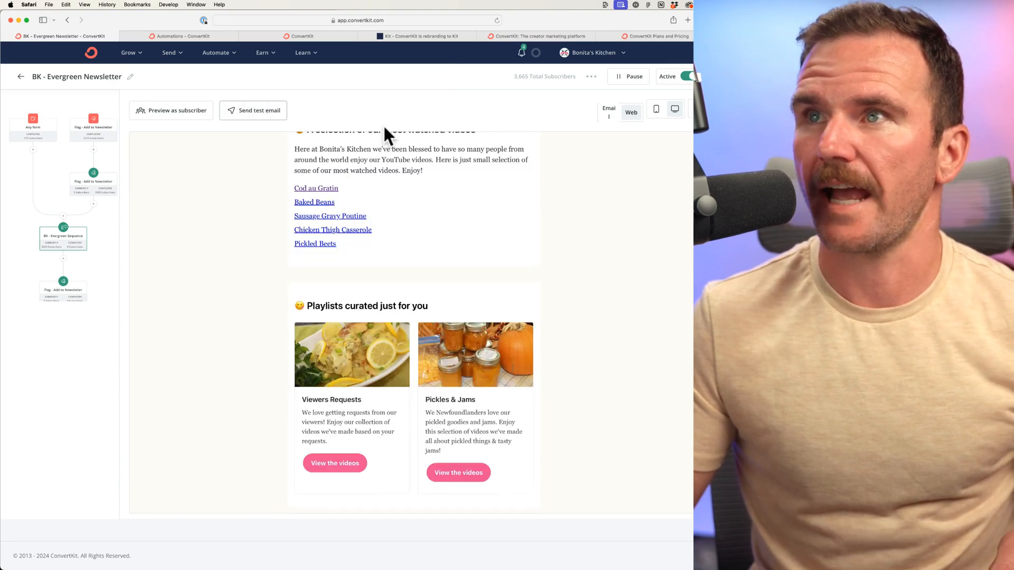
click(258, 110)
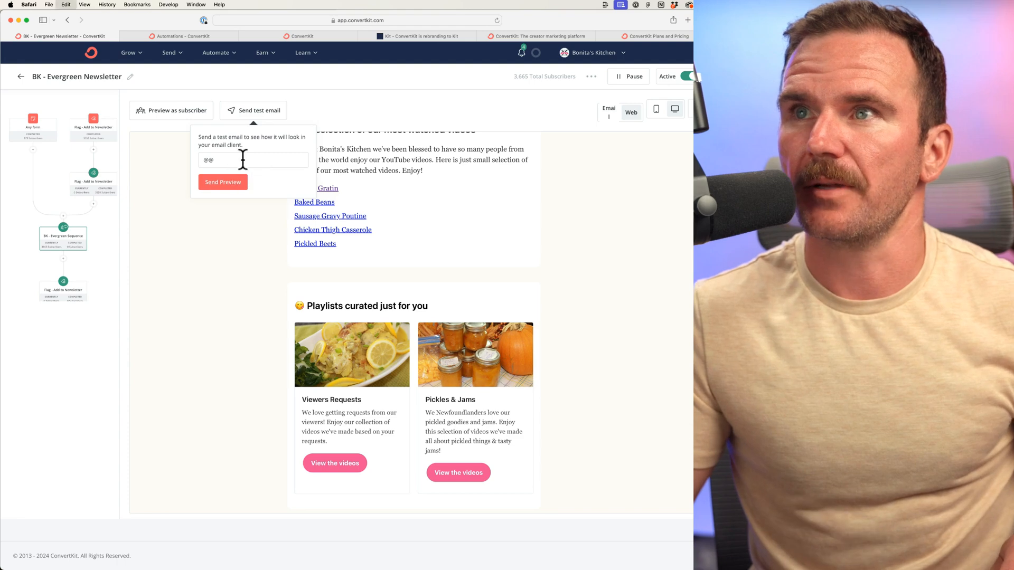
text(@)
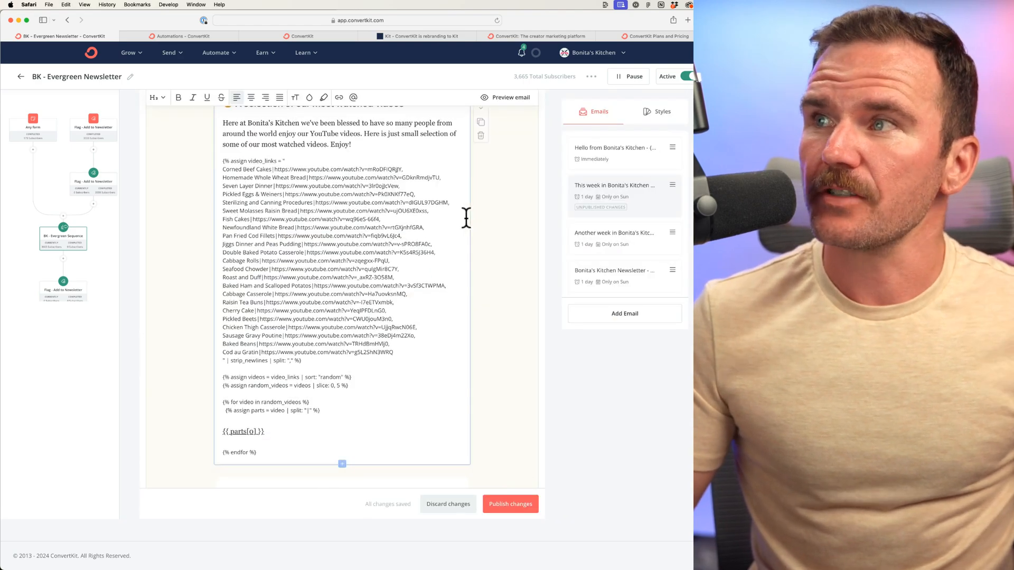
Step: Publish the second email's changes and scroll down into the next email's content
click(509, 504)
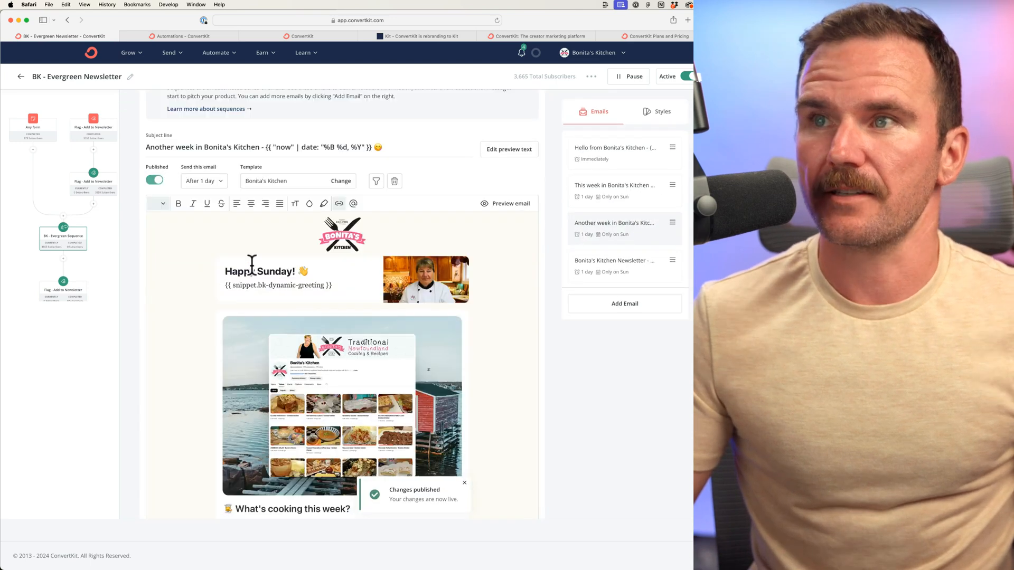
scroll(down, 3)
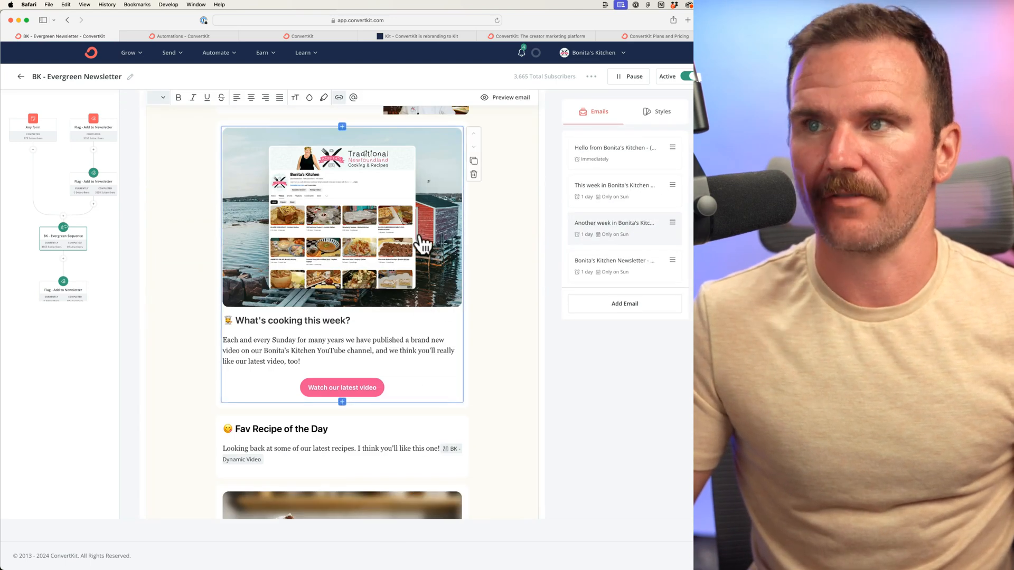
scroll(down, 3)
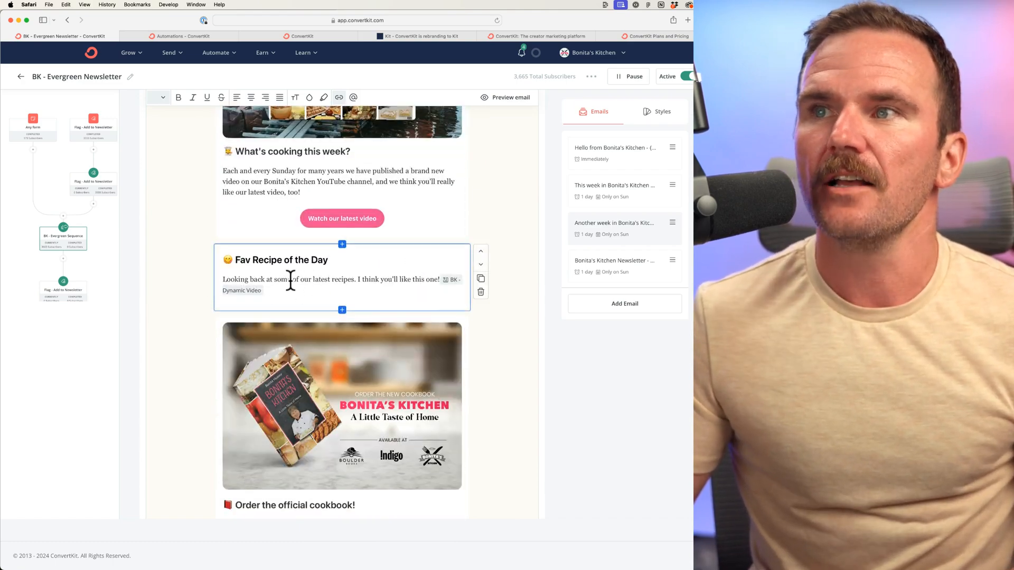
mouse_move(450, 281)
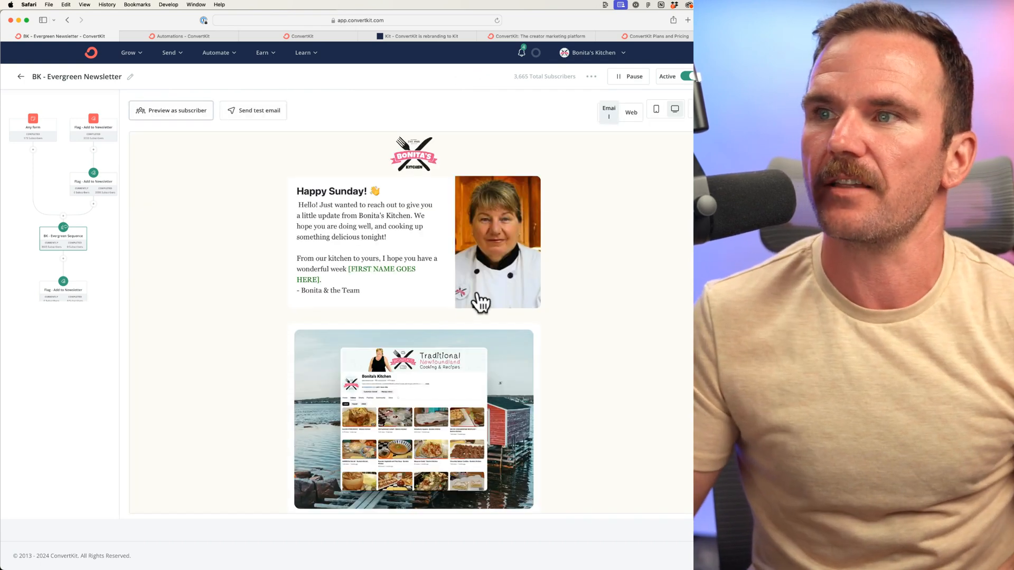
Step: Send test copies of the third email to check the Fav Recipe of the Day video changes randomly
scroll(down, 3)
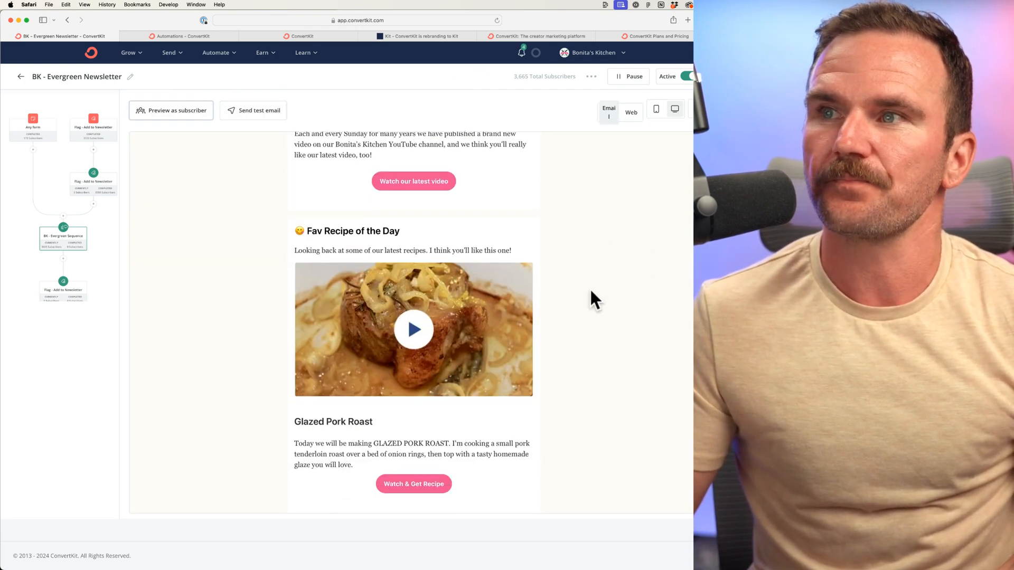
mouse_move(252, 110)
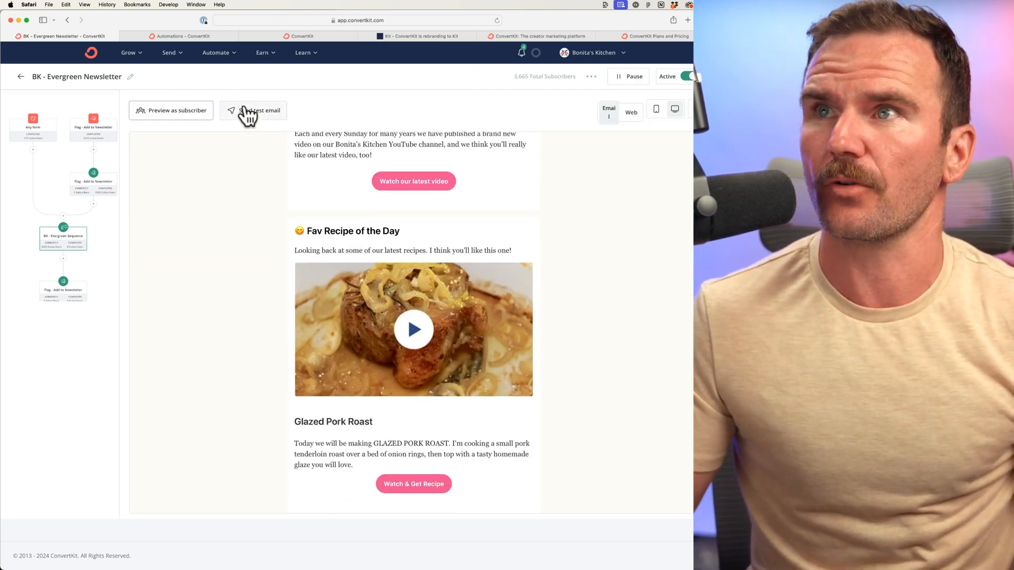
click(258, 110)
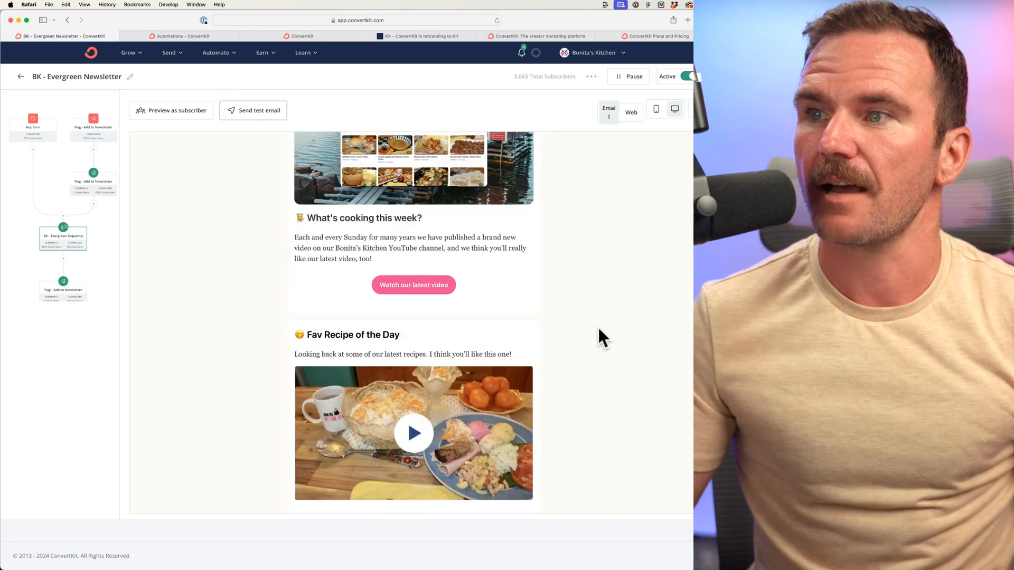
click(258, 110)
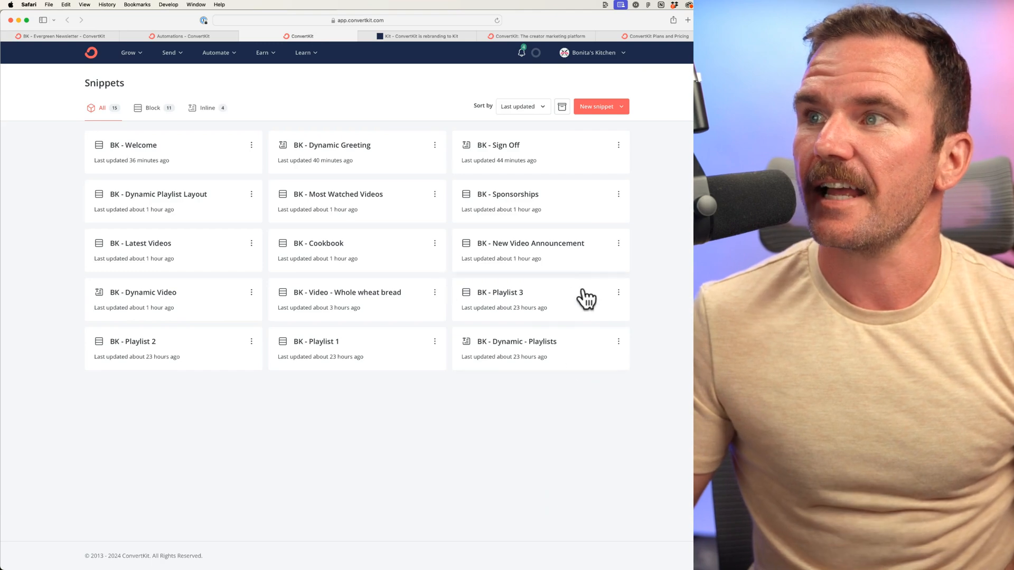
mouse_move(238, 150)
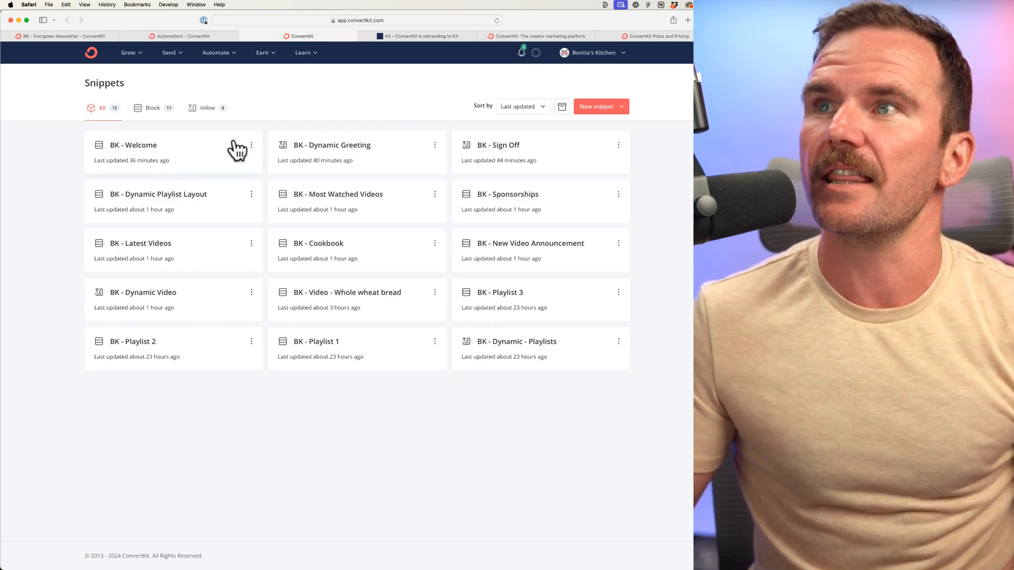
mouse_move(396, 212)
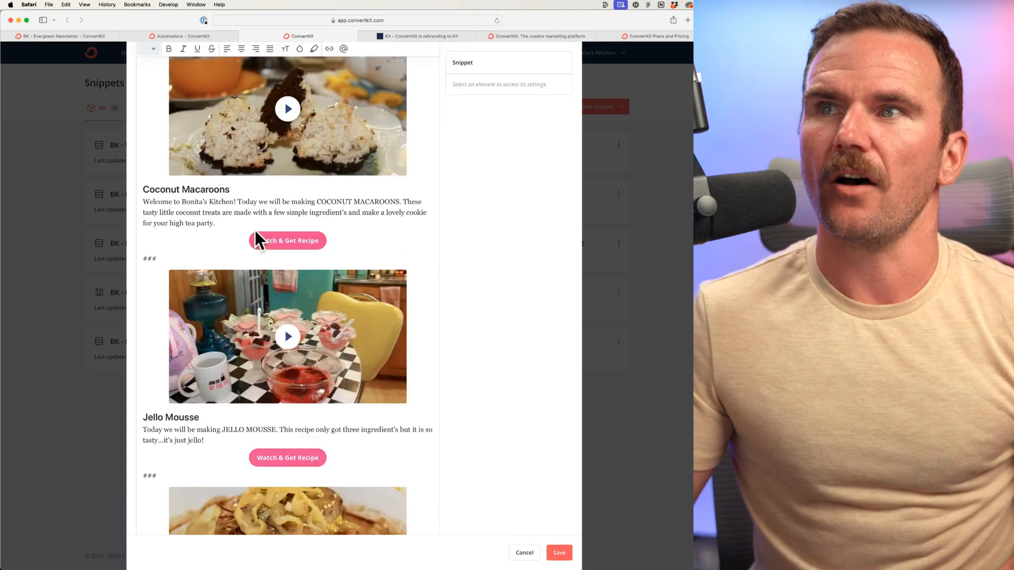
scroll(down, 3)
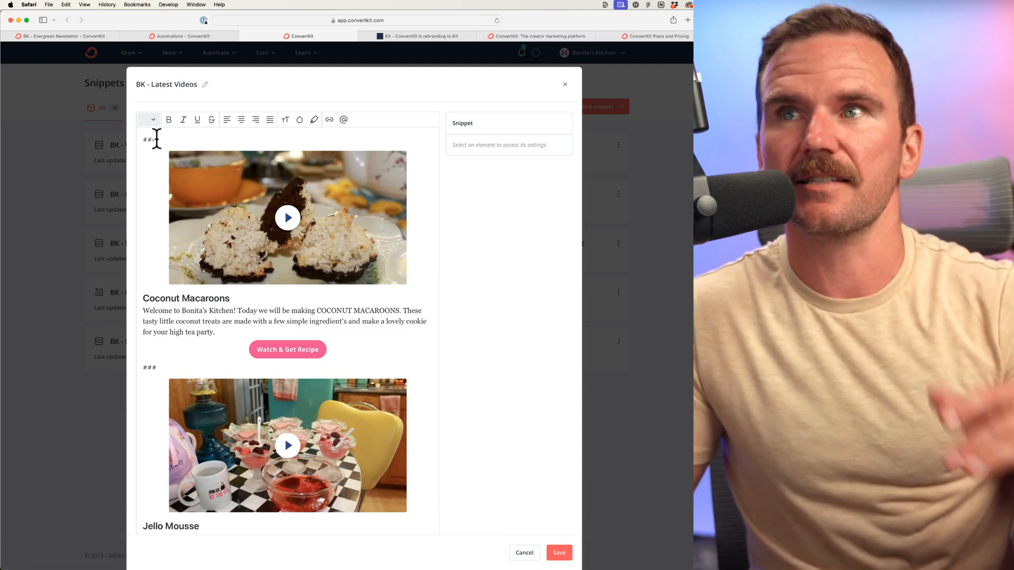
click(150, 367)
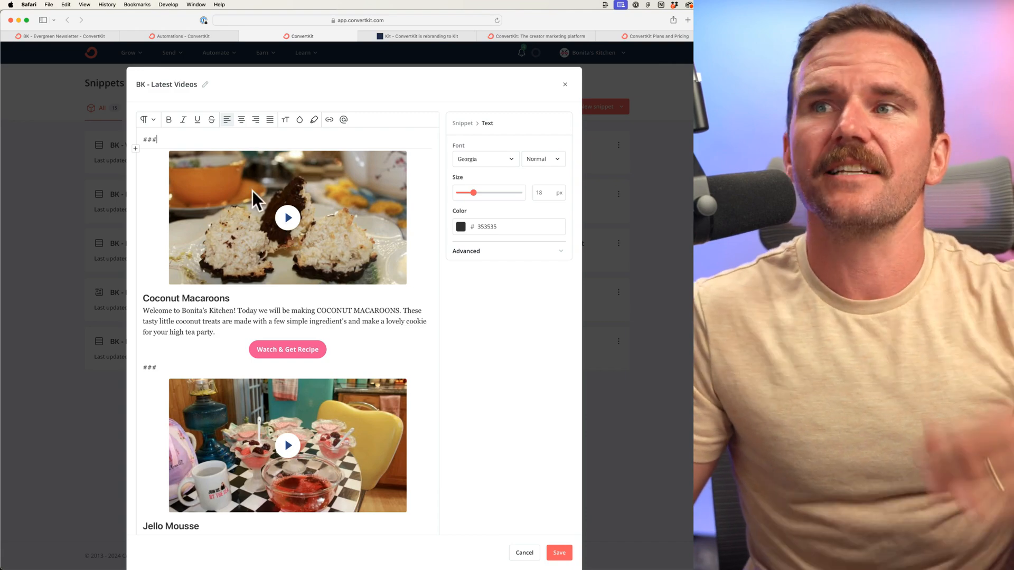
mouse_move(158, 143)
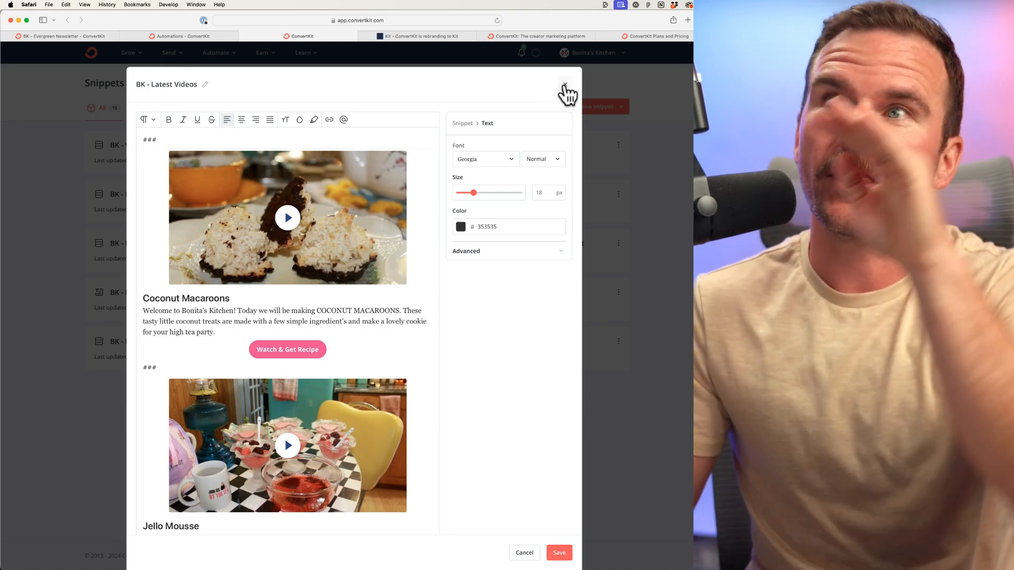
click(564, 84)
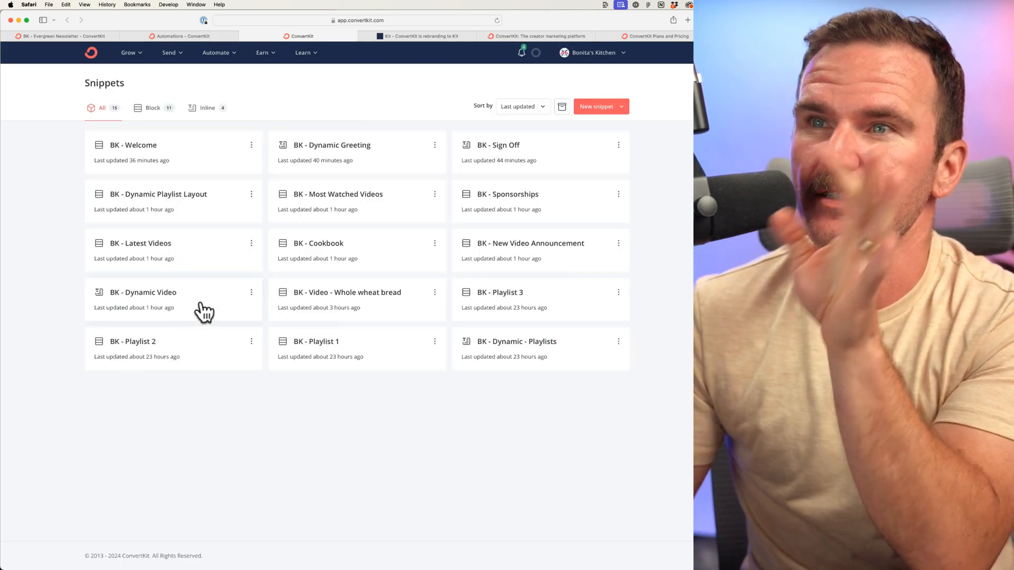
click(143, 293)
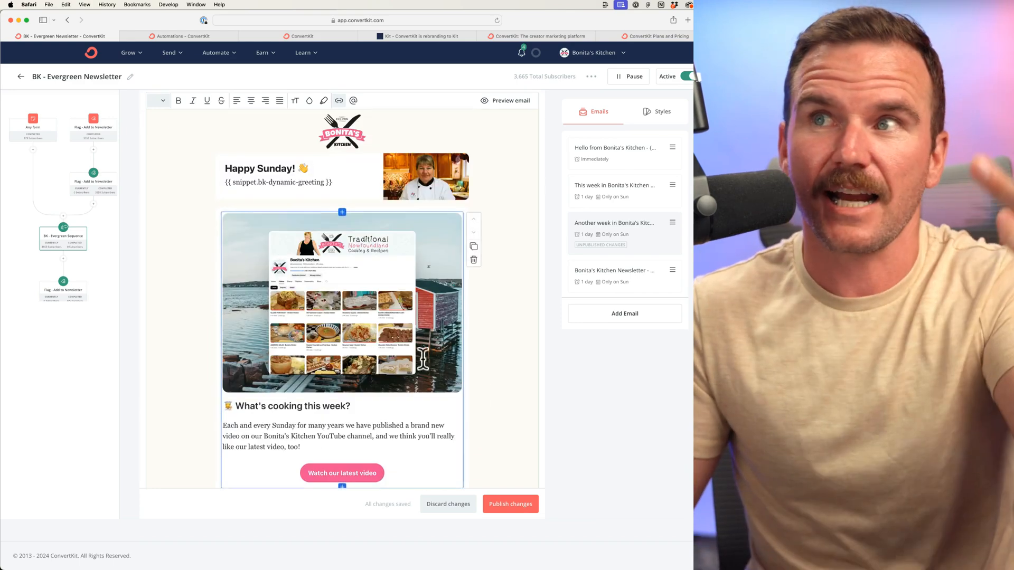
Step: Review the 'Another week in Bonita's Kitchen' email and publish its unpublished changes
scroll(down, 3)
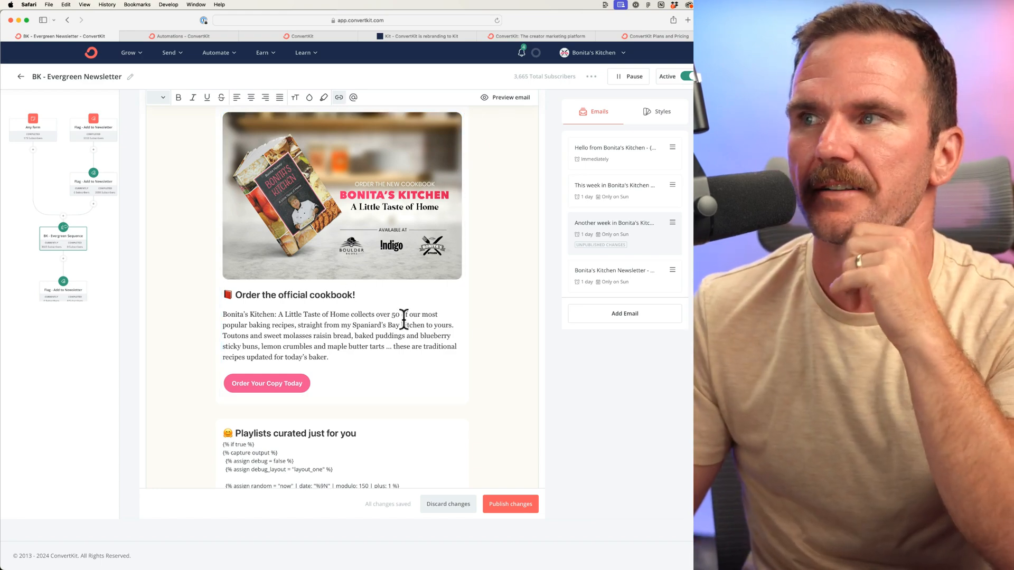
scroll(down, 3)
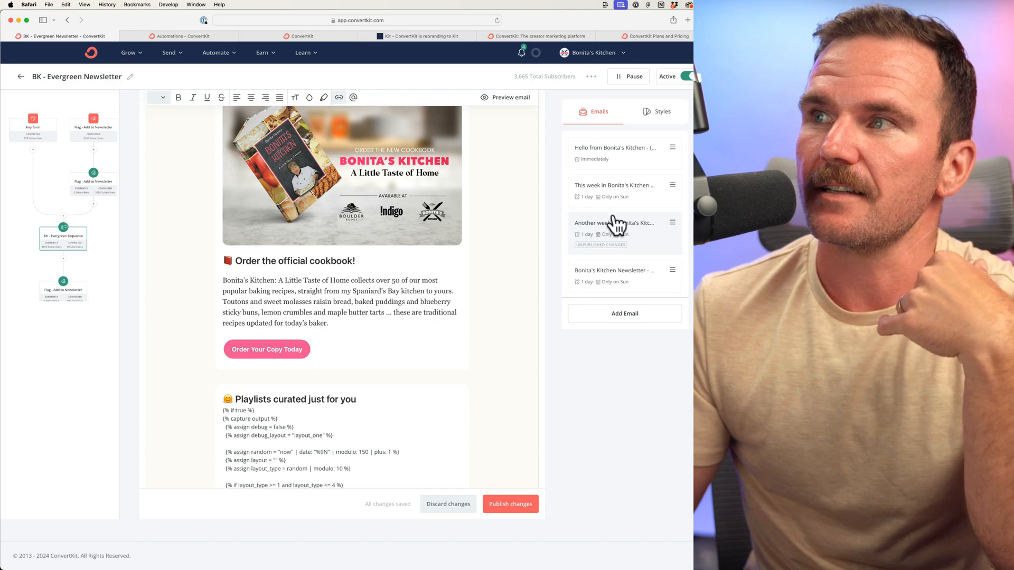
click(613, 223)
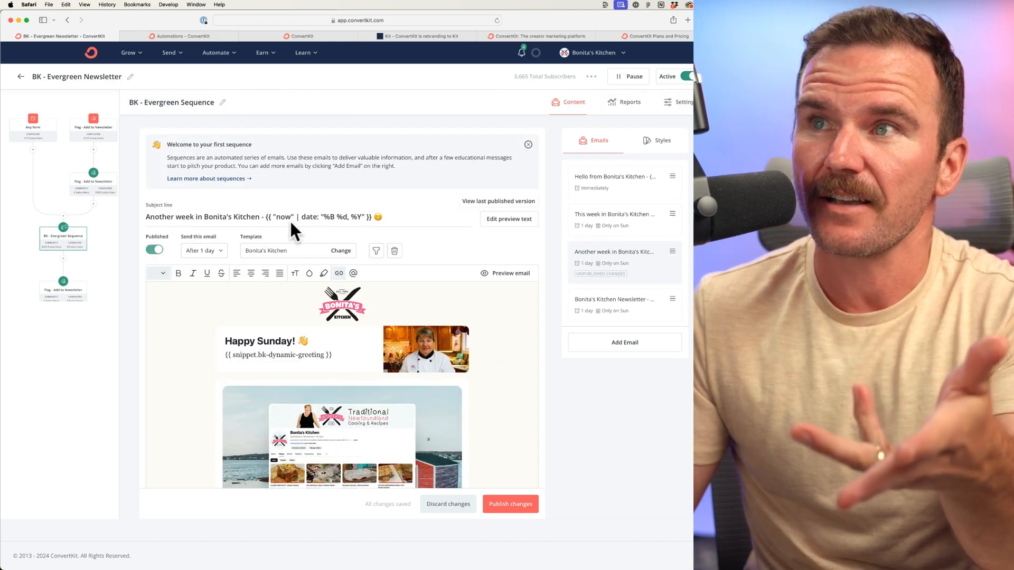
scroll(down, 3)
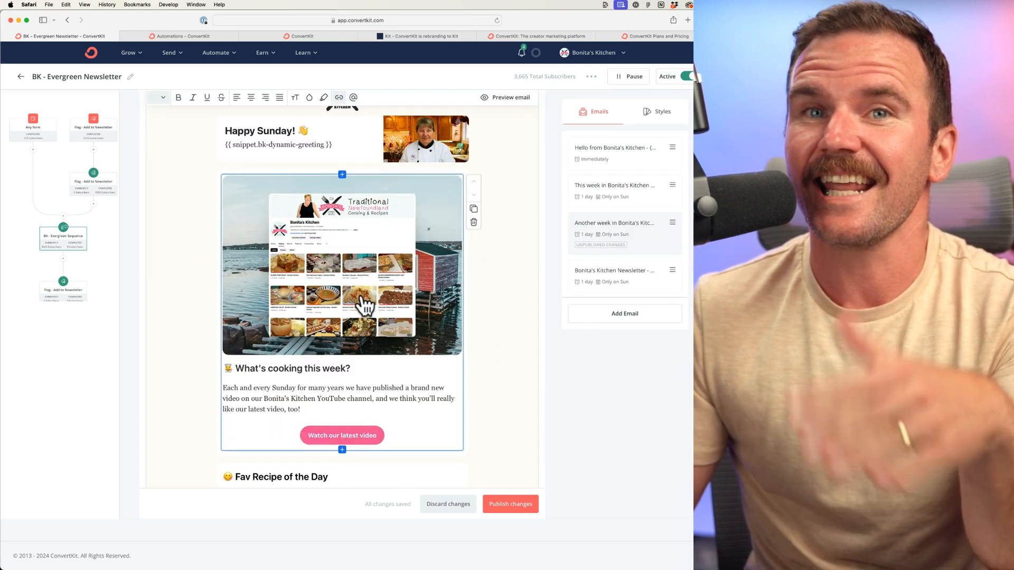
click(510, 504)
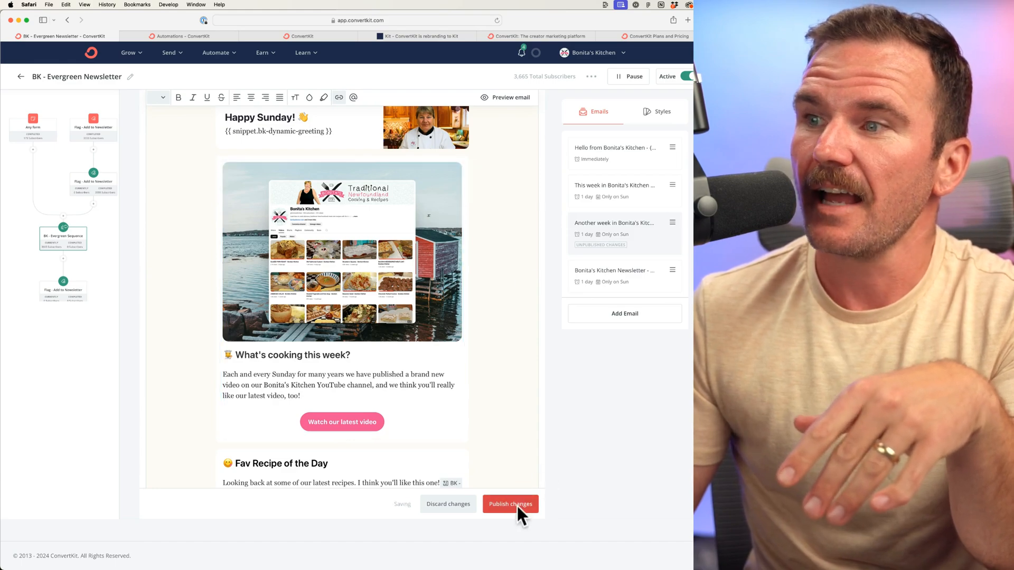
click(510, 504)
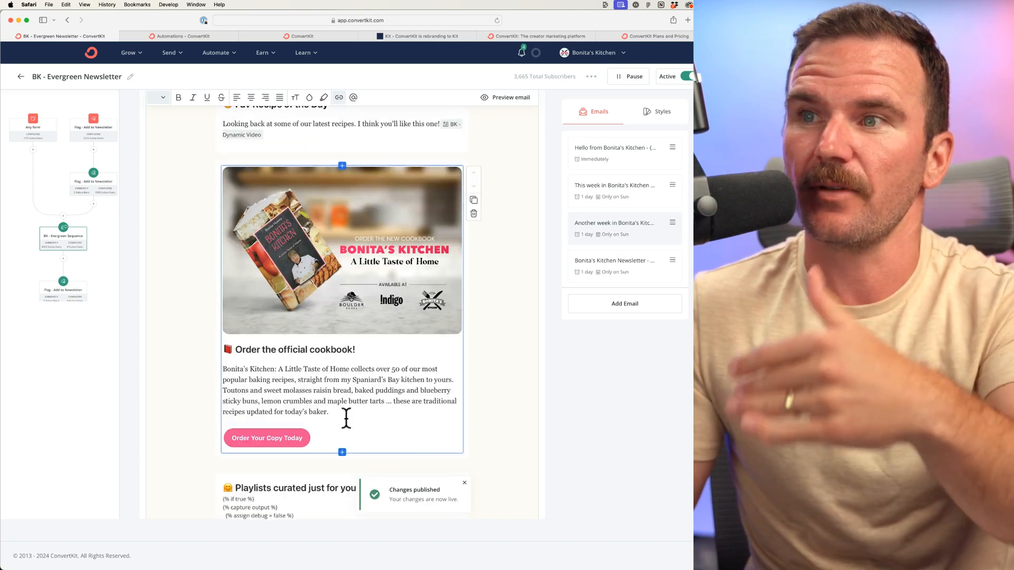
Step: Review the full Evergreen Newsletter workflow, check the Automations list, and return to the workflow map
click(21, 76)
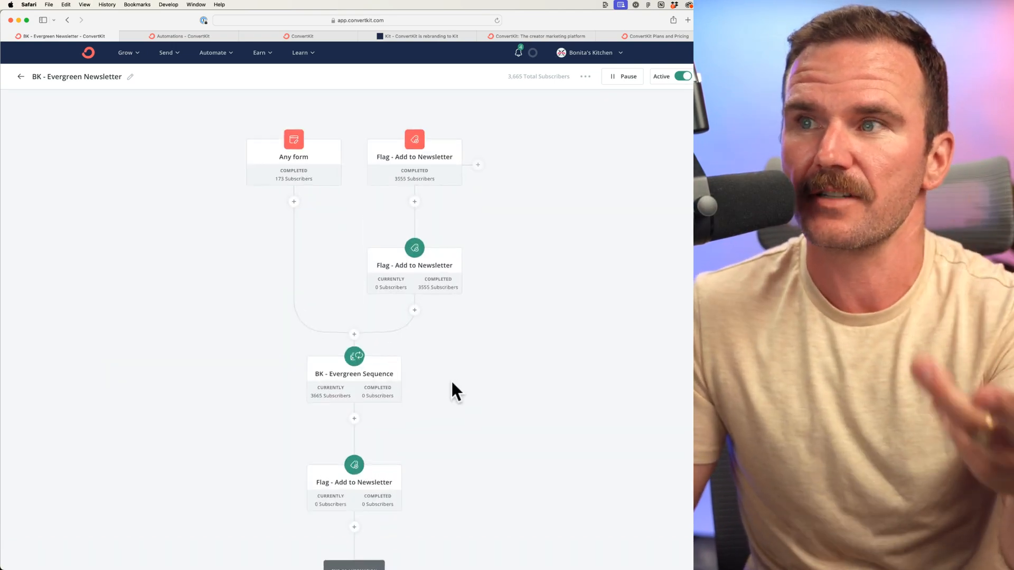
scroll(down, 3)
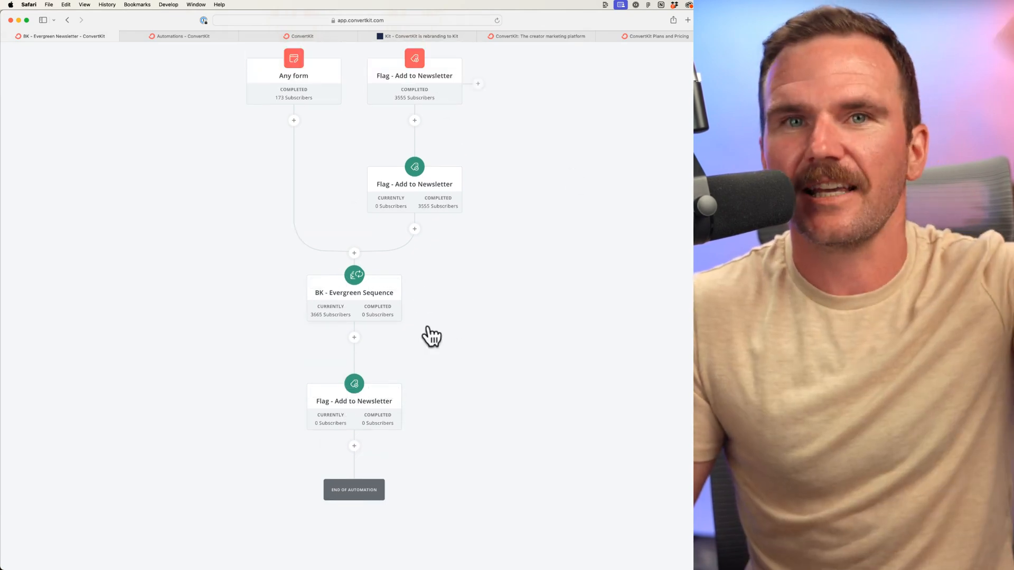
click(183, 36)
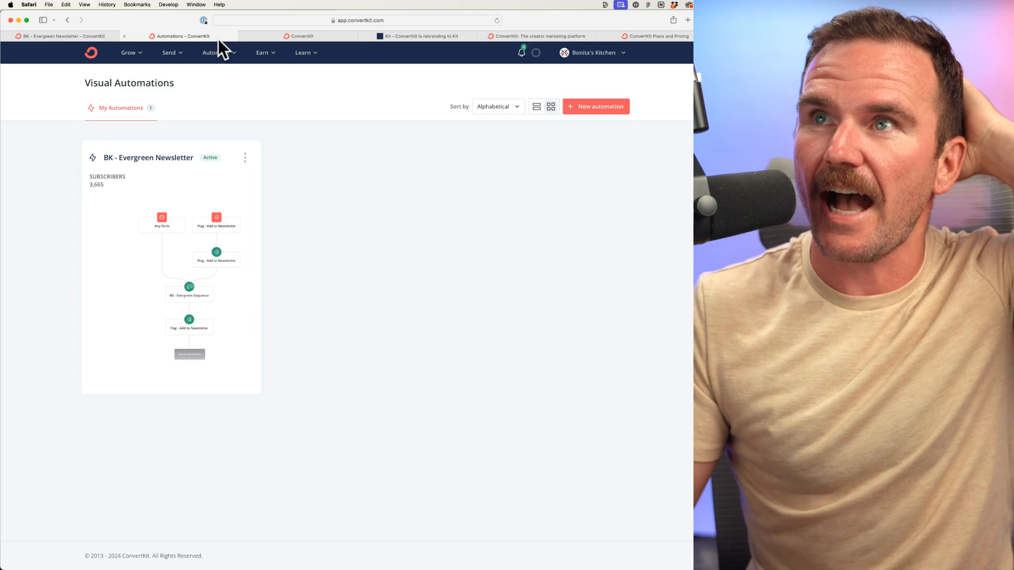
click(148, 158)
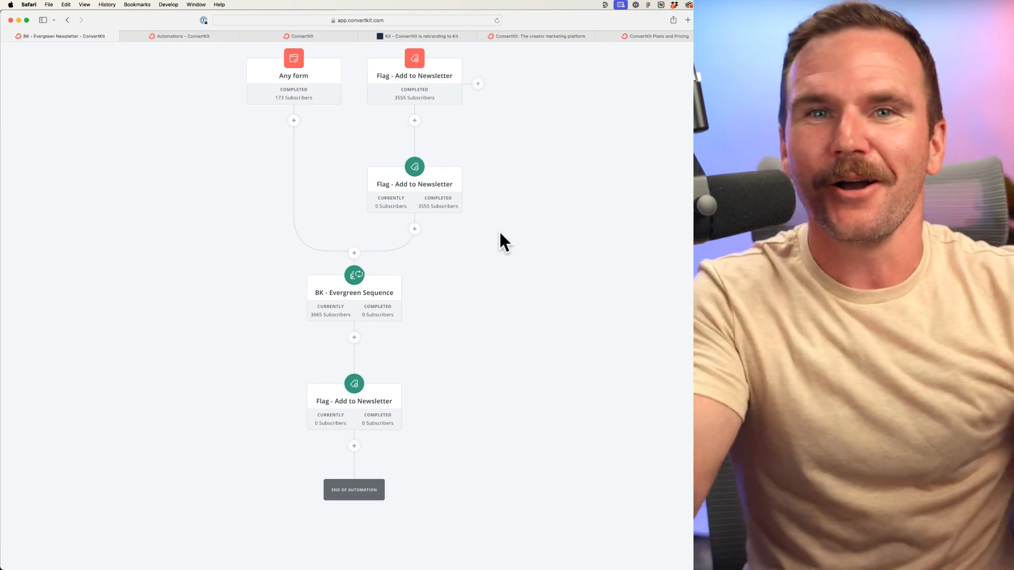
mouse_move(552, 371)
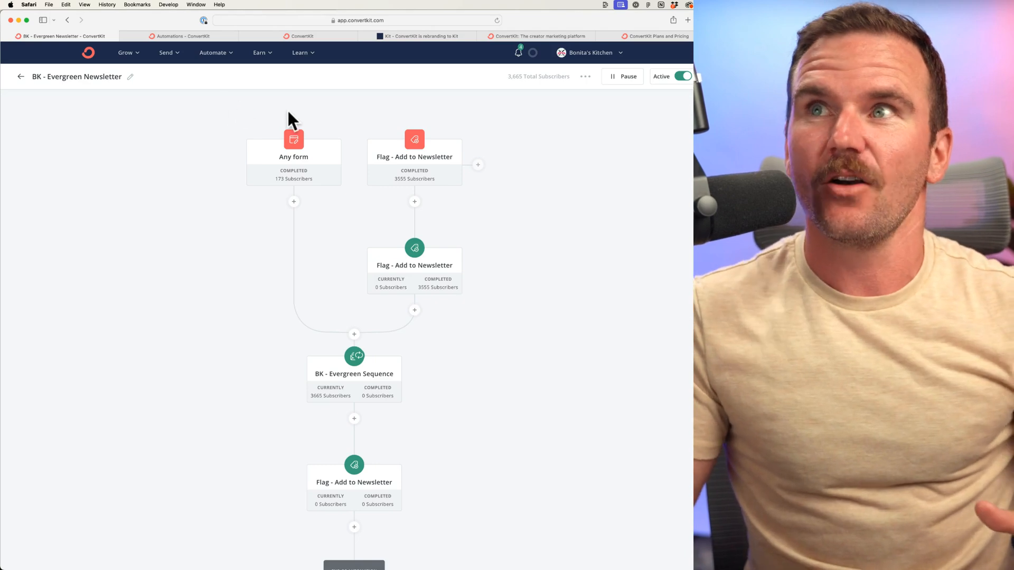
mouse_move(548, 364)
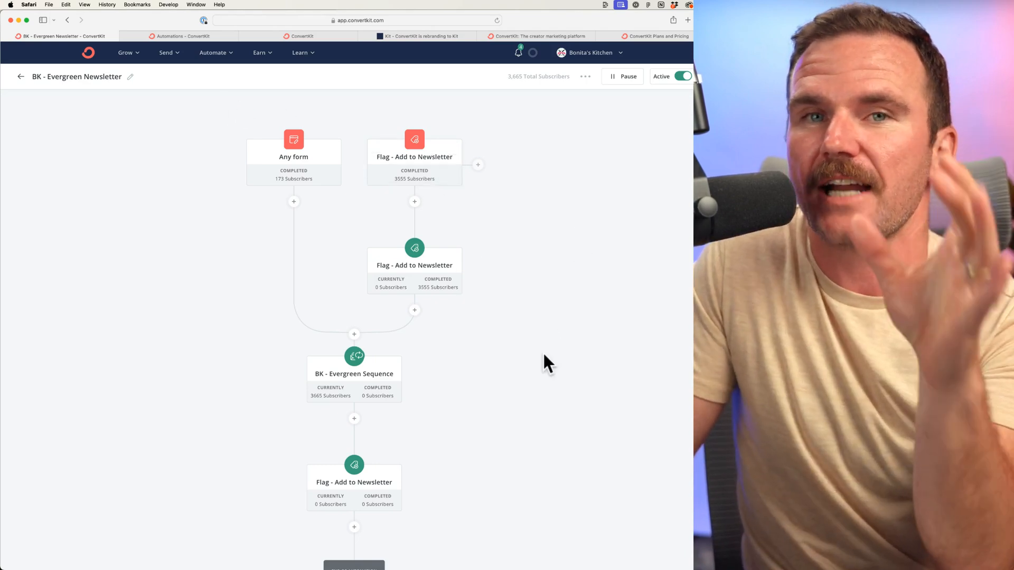